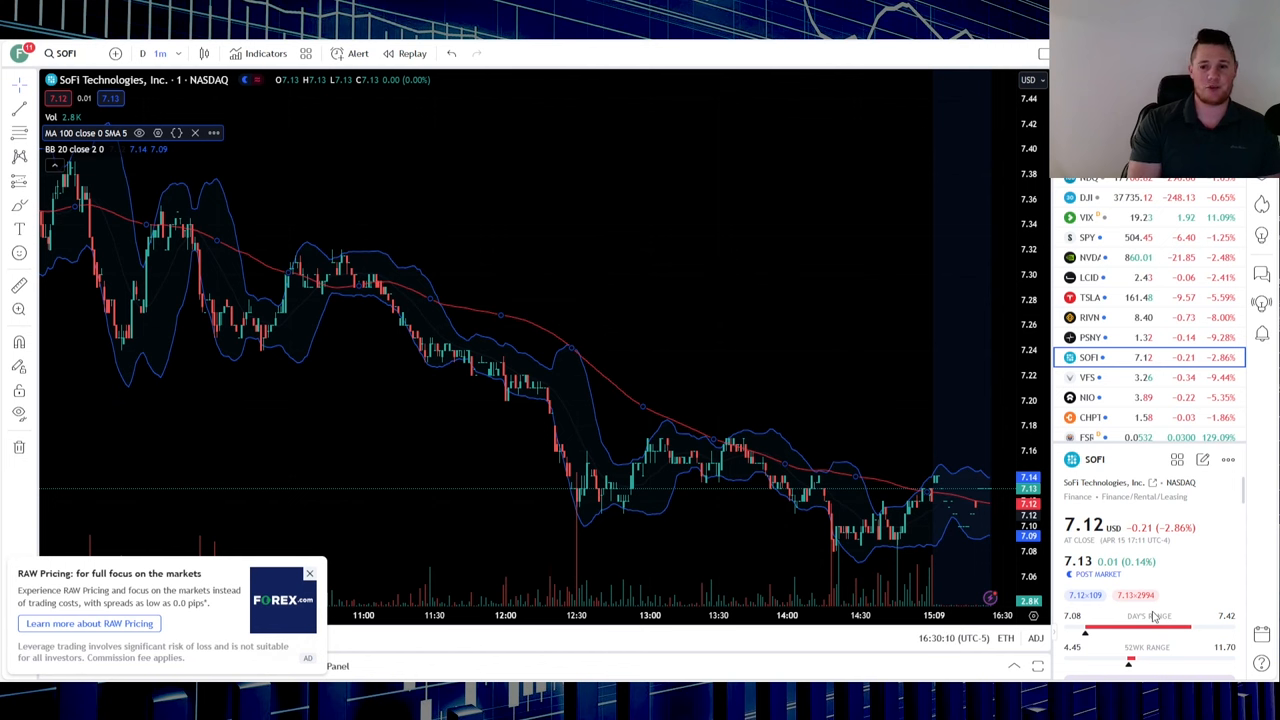
pyautogui.moveTo(1225, 510)
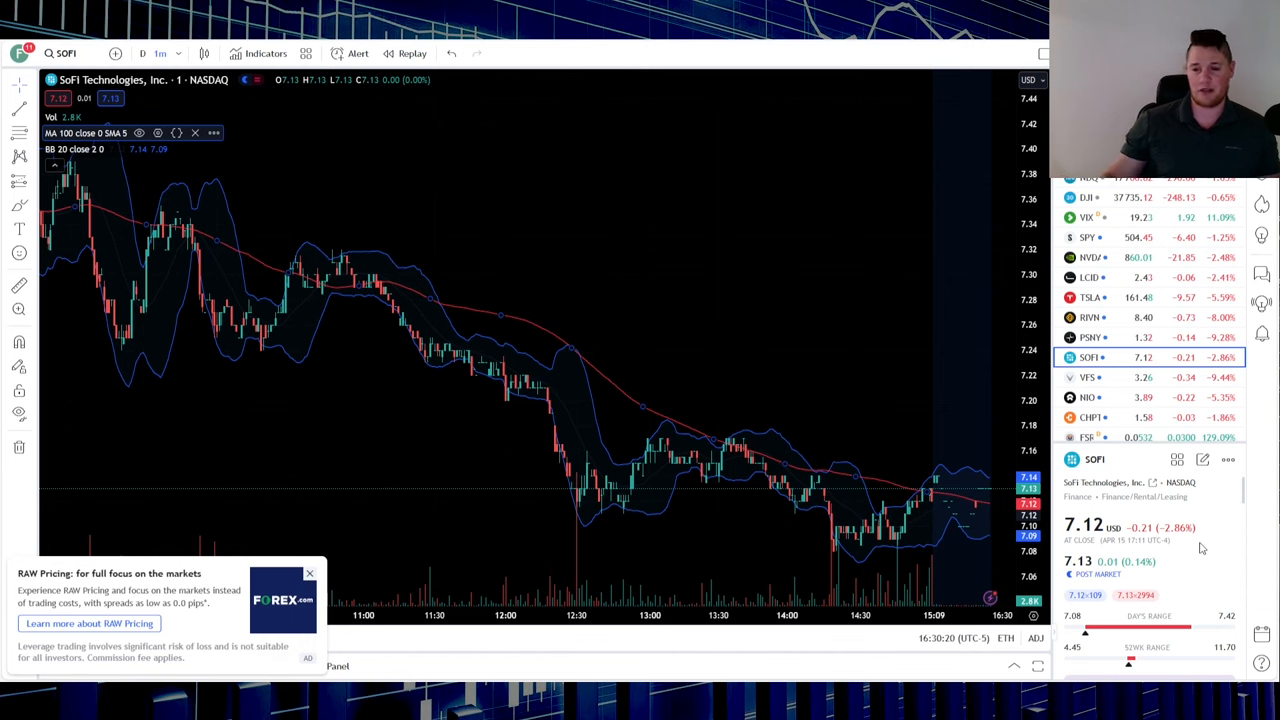
# Scroll the X feed down to find Galileo Financial Technologies' WisdomTree partnership post.
pyautogui.scroll(-3)
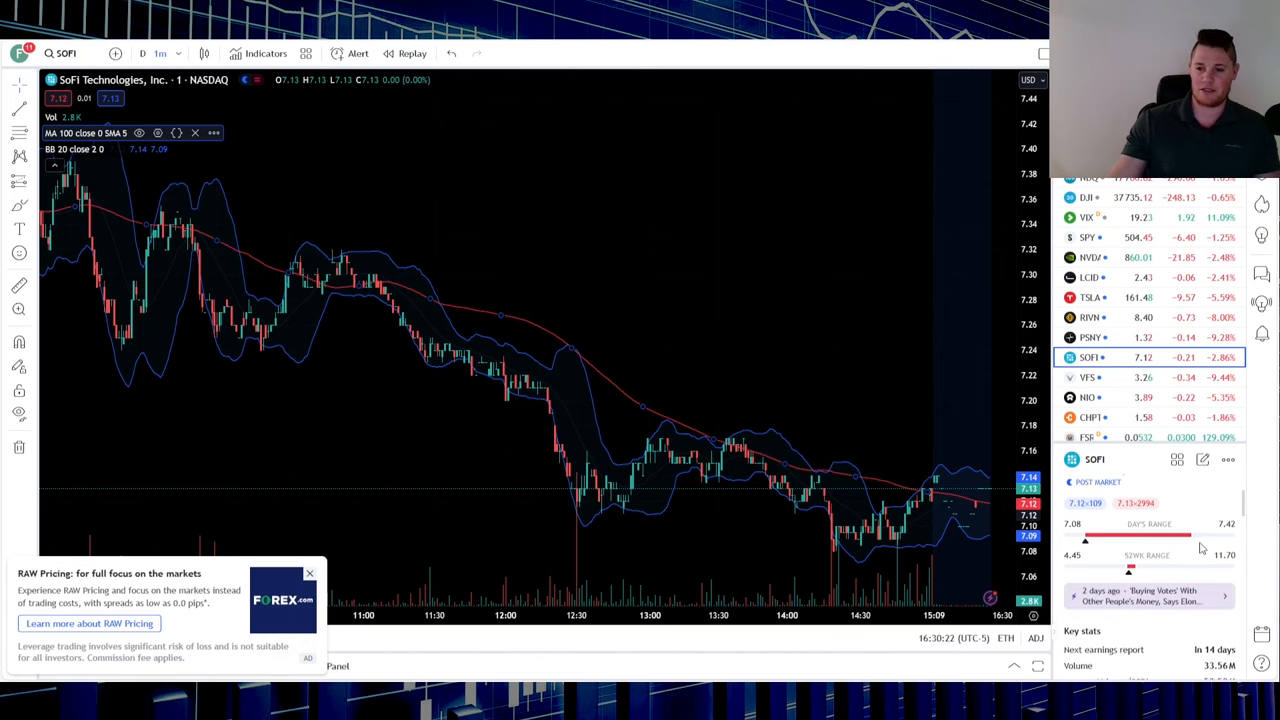
pyautogui.scroll(-3)
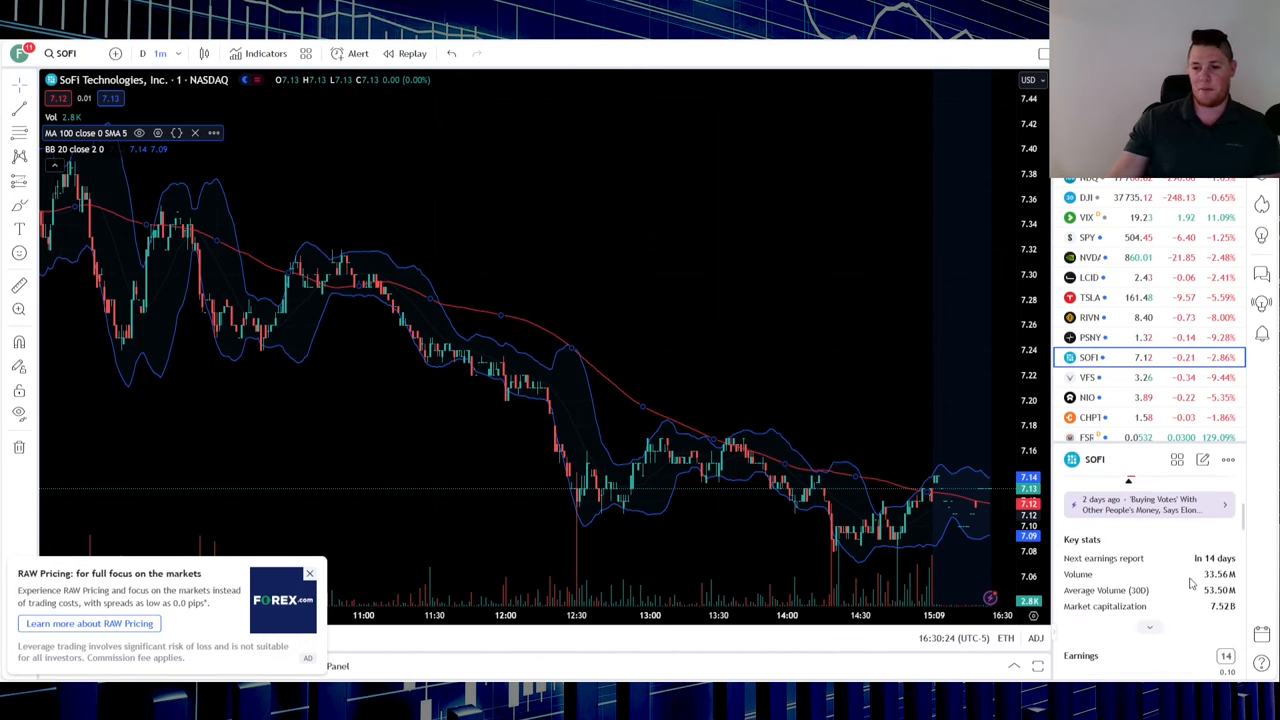
pyautogui.moveTo(745, 342)
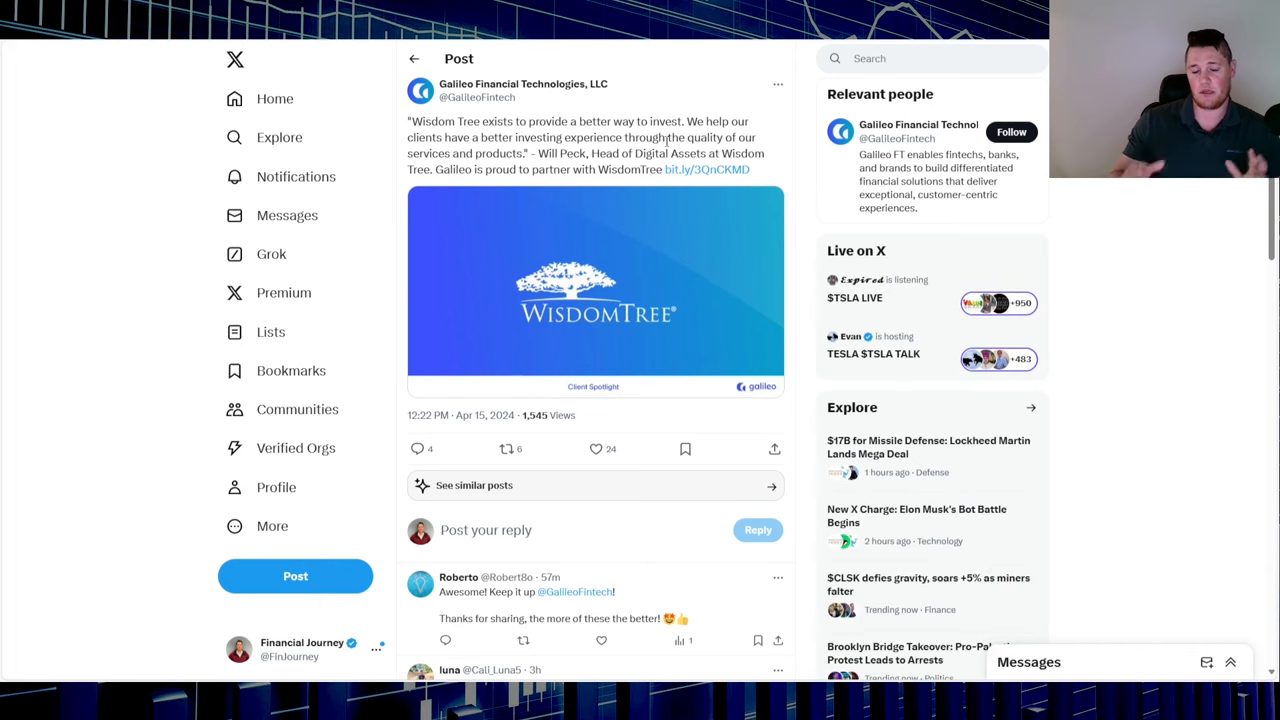
pyautogui.moveTo(629, 210)
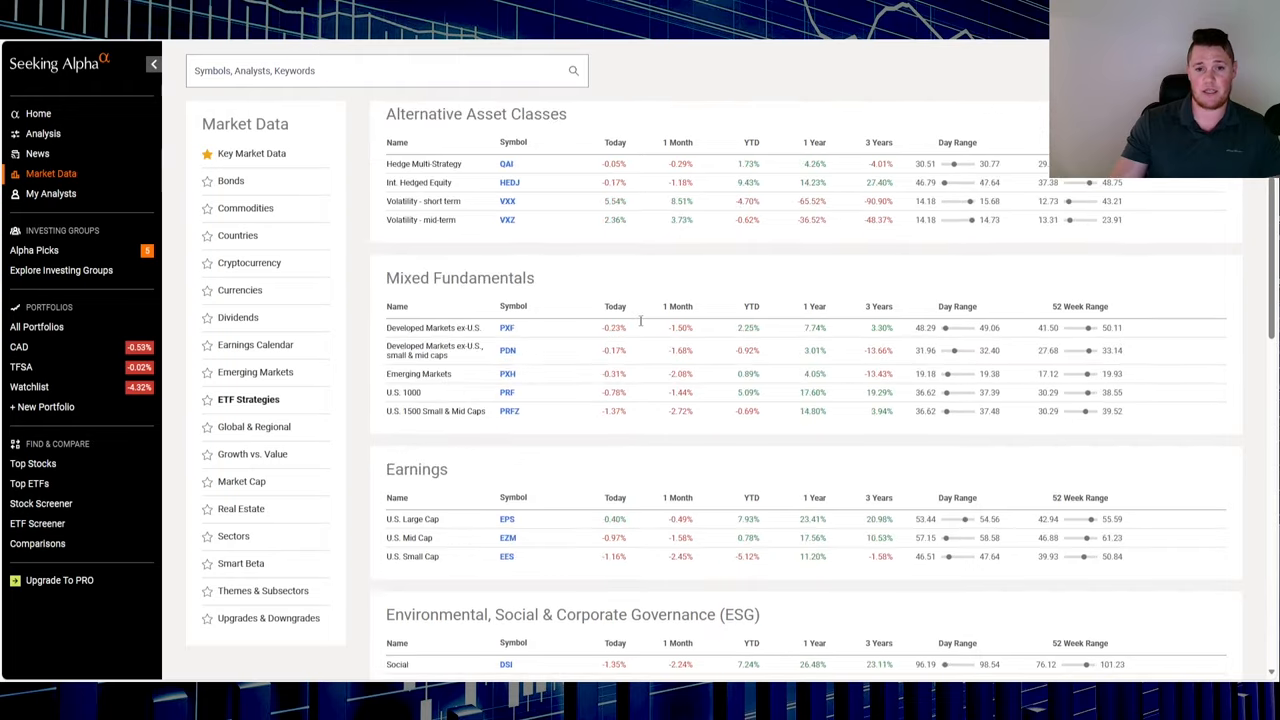
# Scroll back up through the Seeking Alpha ETF Strategies market data tables.
pyautogui.scroll(3)
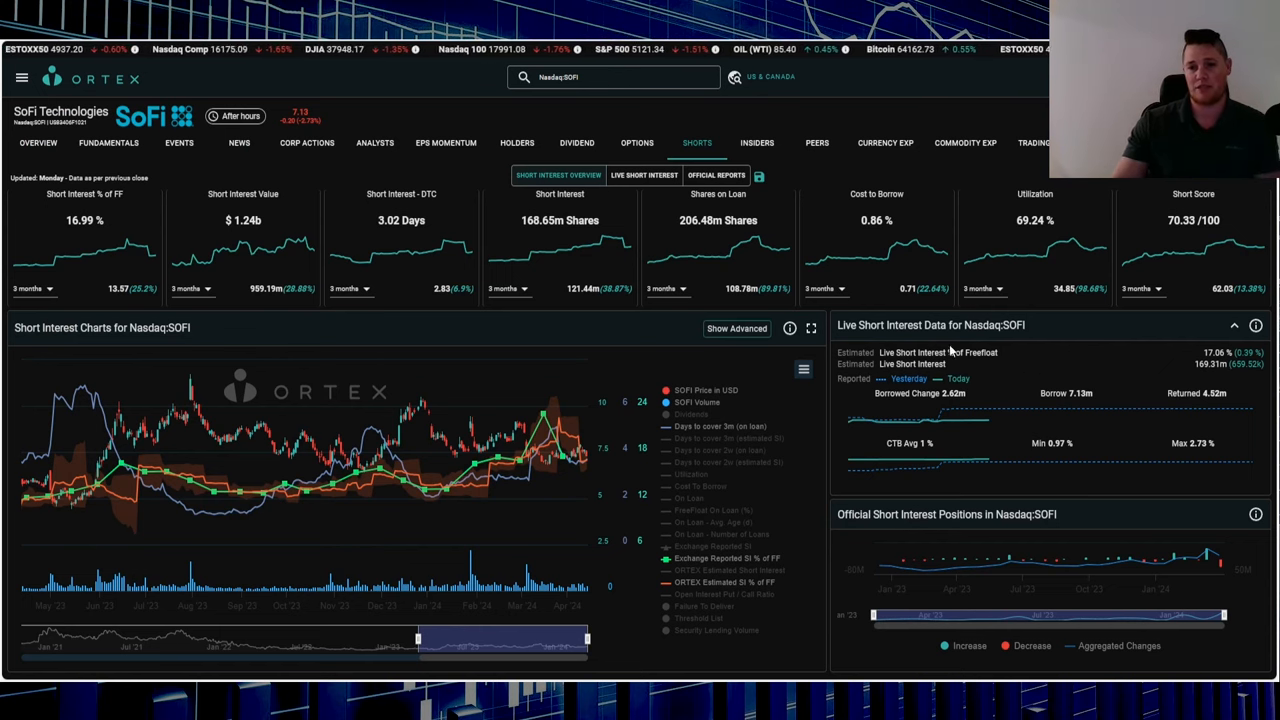
pyautogui.moveTo(1190, 372)
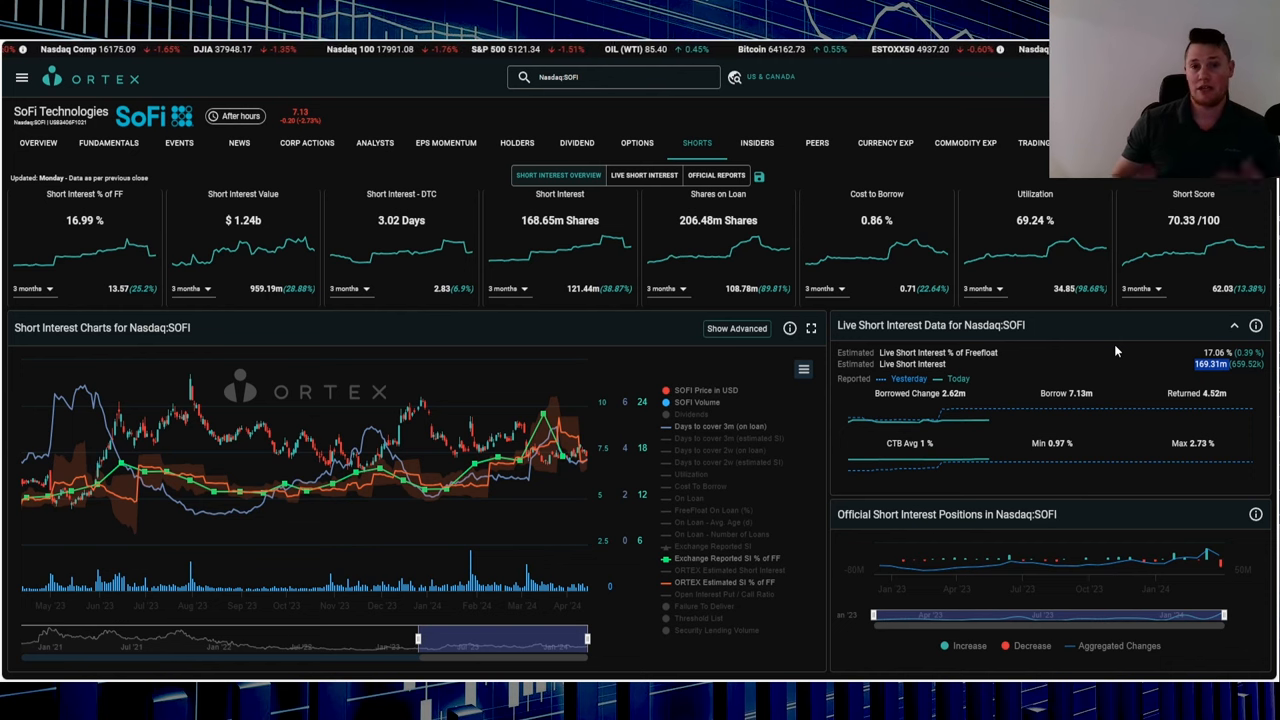
pyautogui.moveTo(1020, 250)
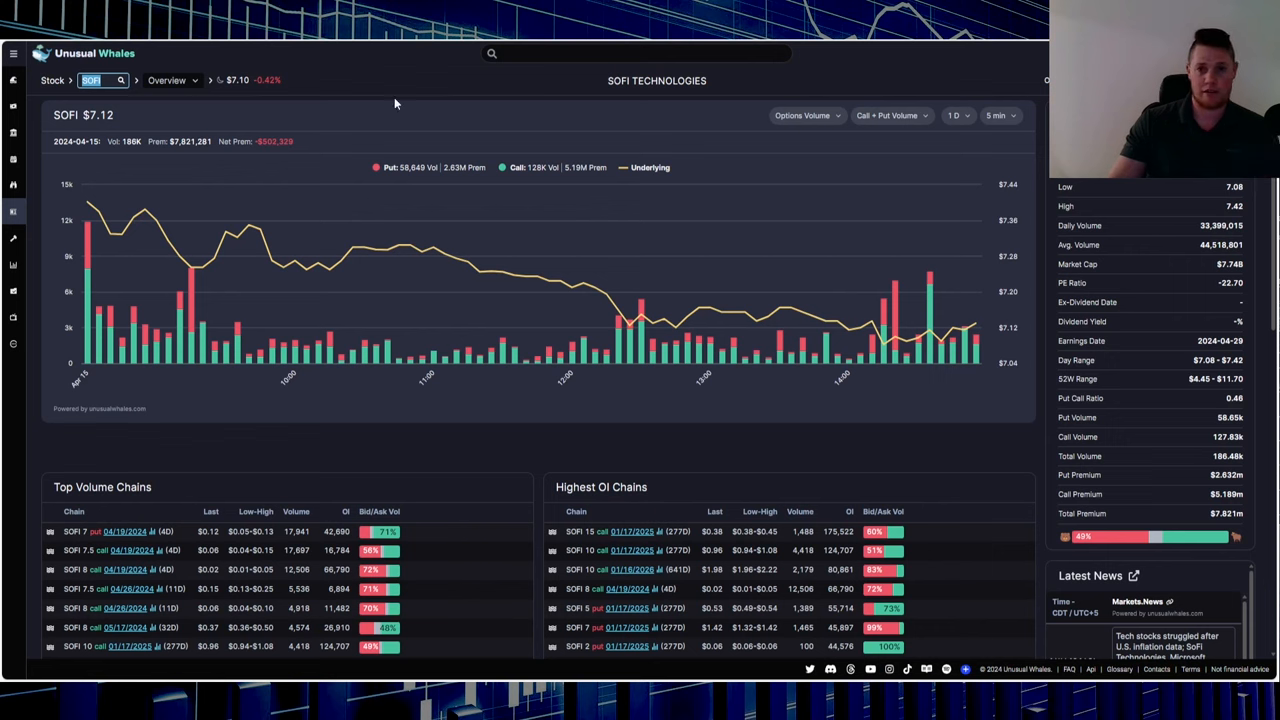
pyautogui.moveTo(623, 128)
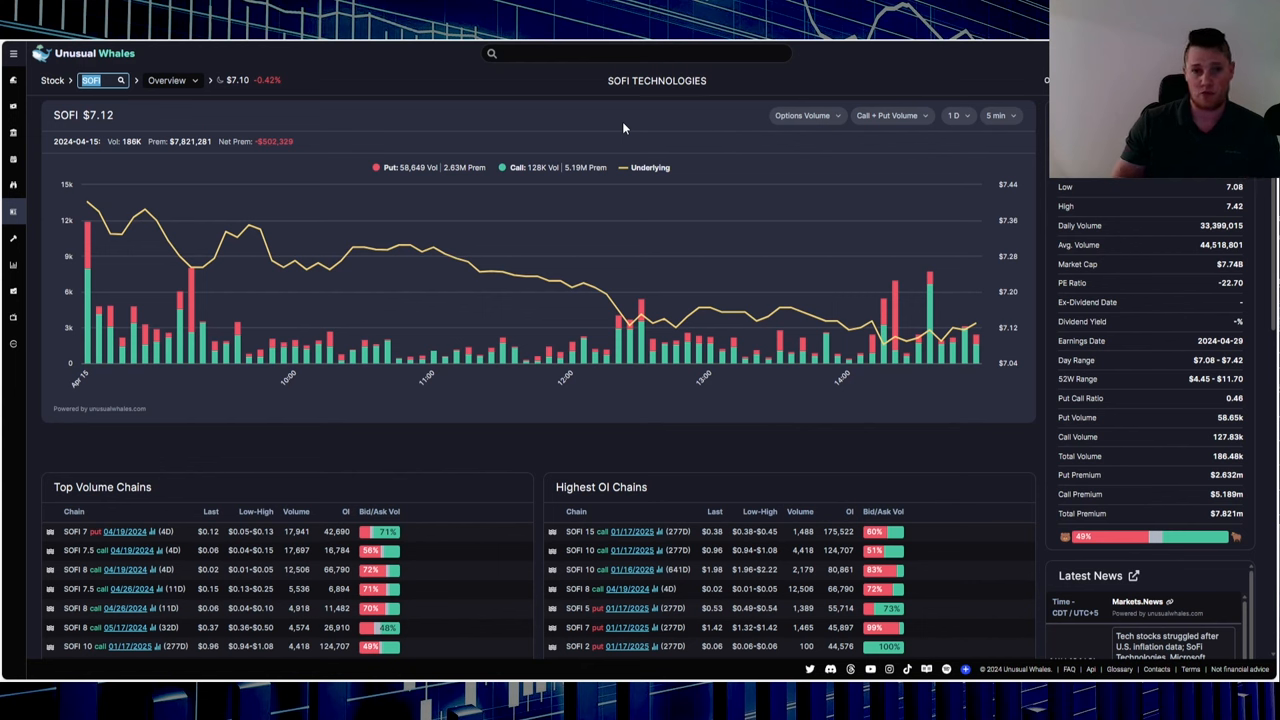
pyautogui.moveTo(510, 183)
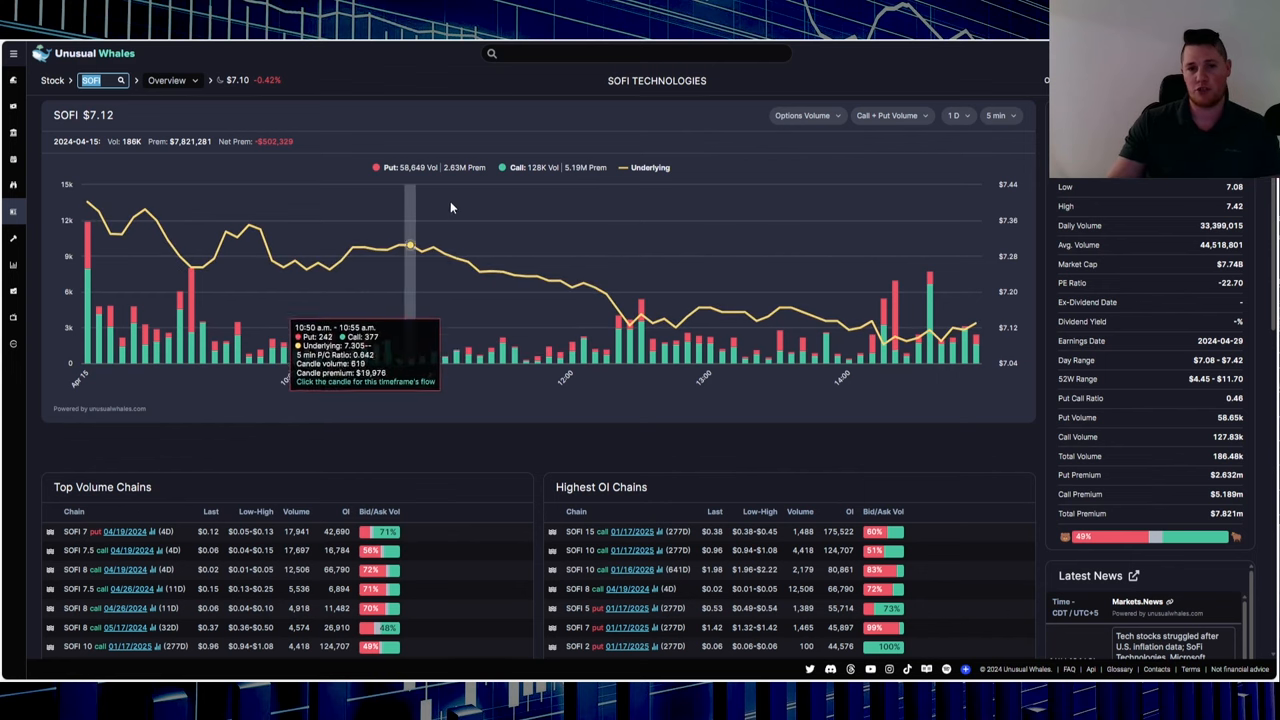
pyautogui.moveTo(416, 131)
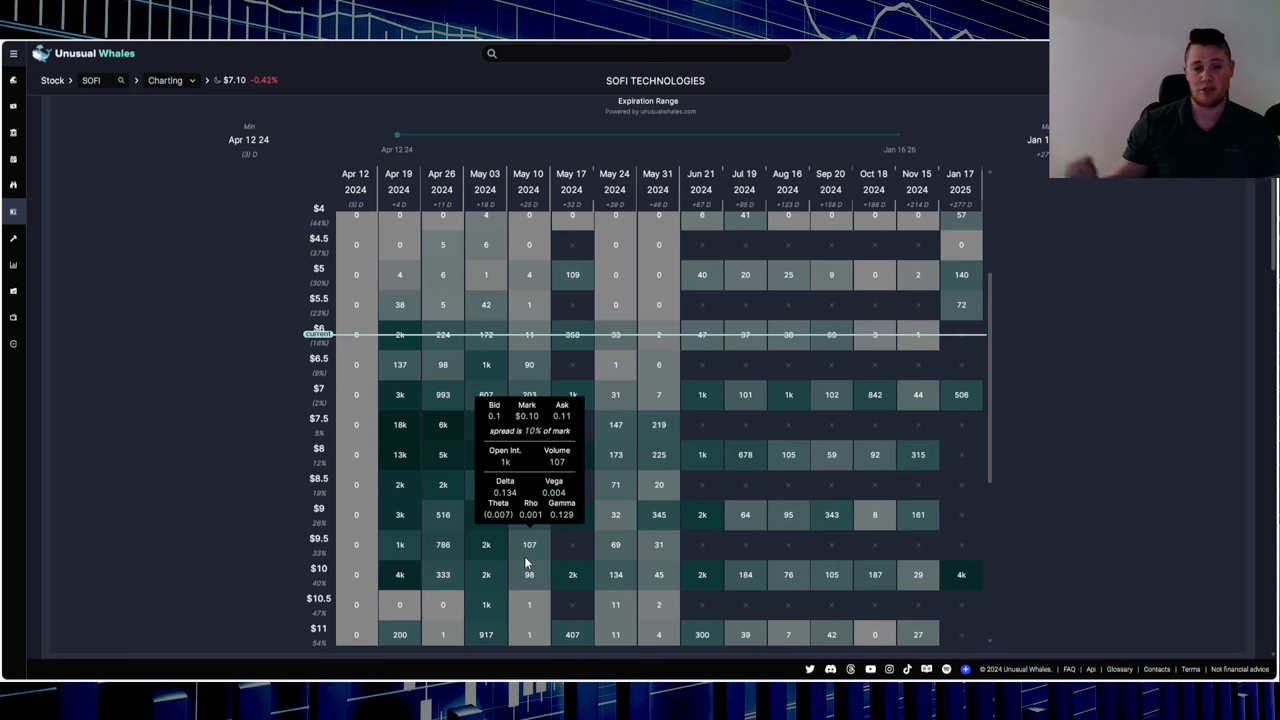
pyautogui.moveTo(400, 605)
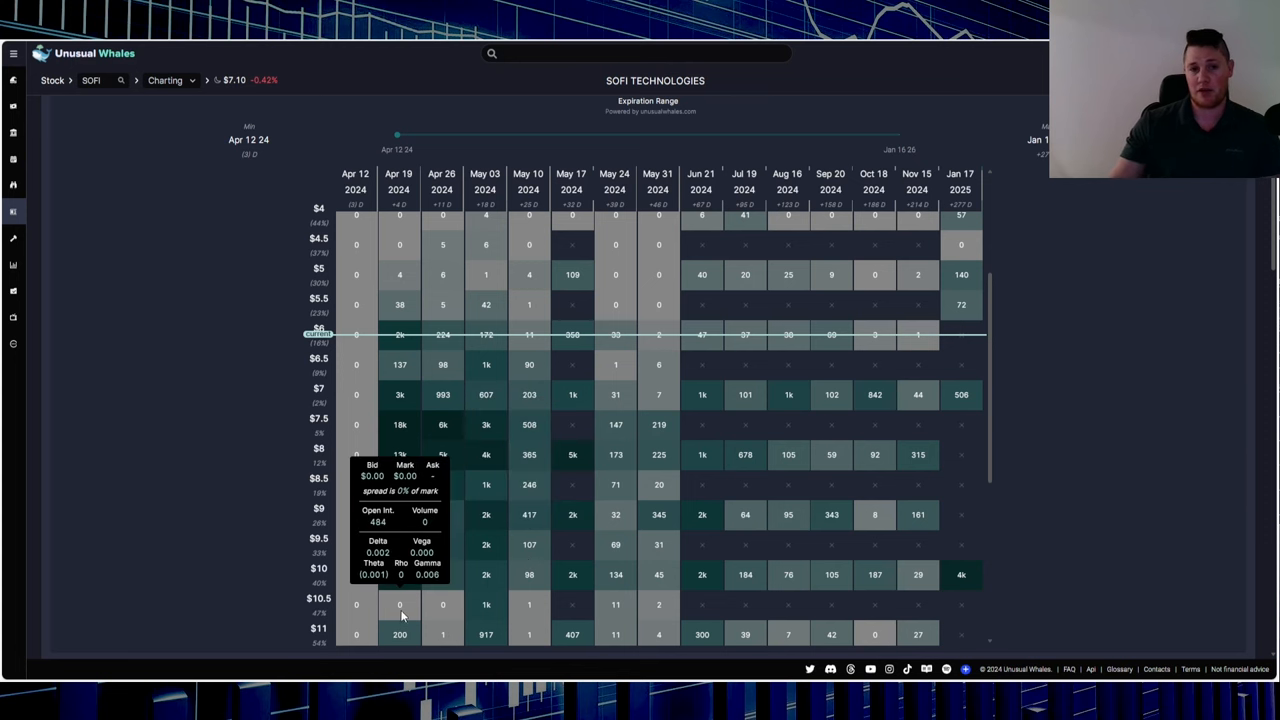
pyautogui.moveTo(413, 613)
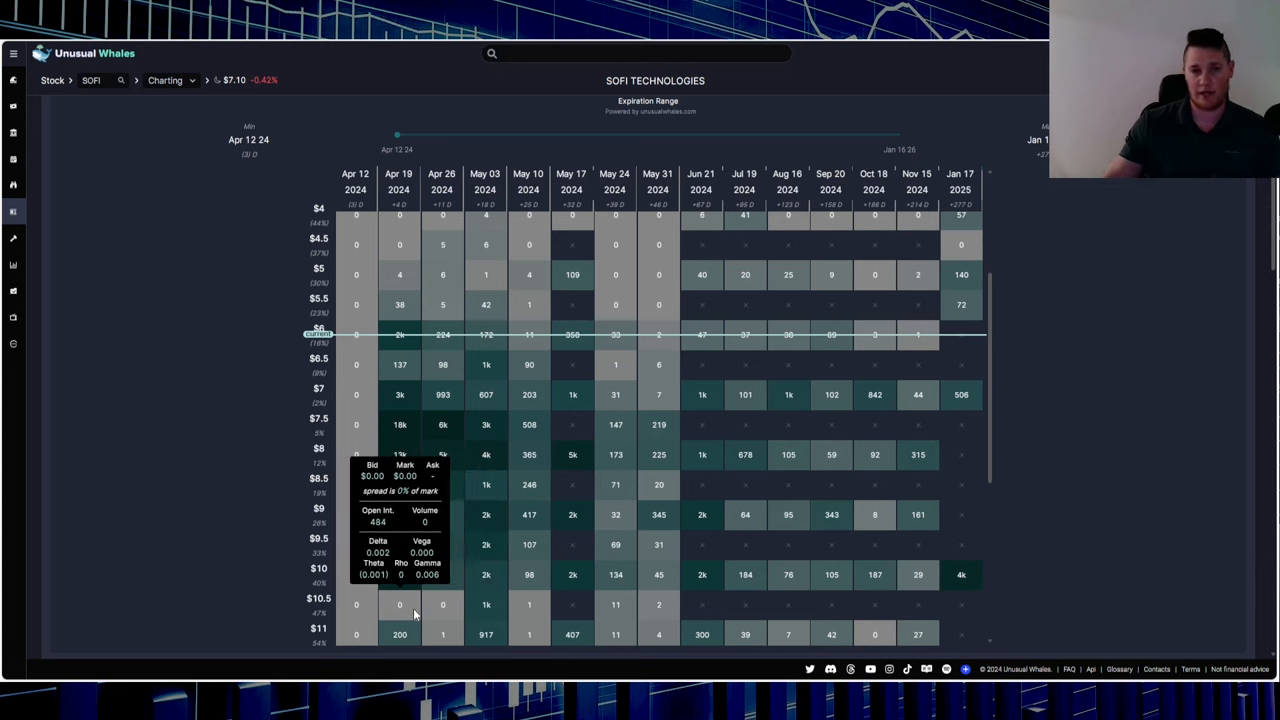
pyautogui.moveTo(399, 514)
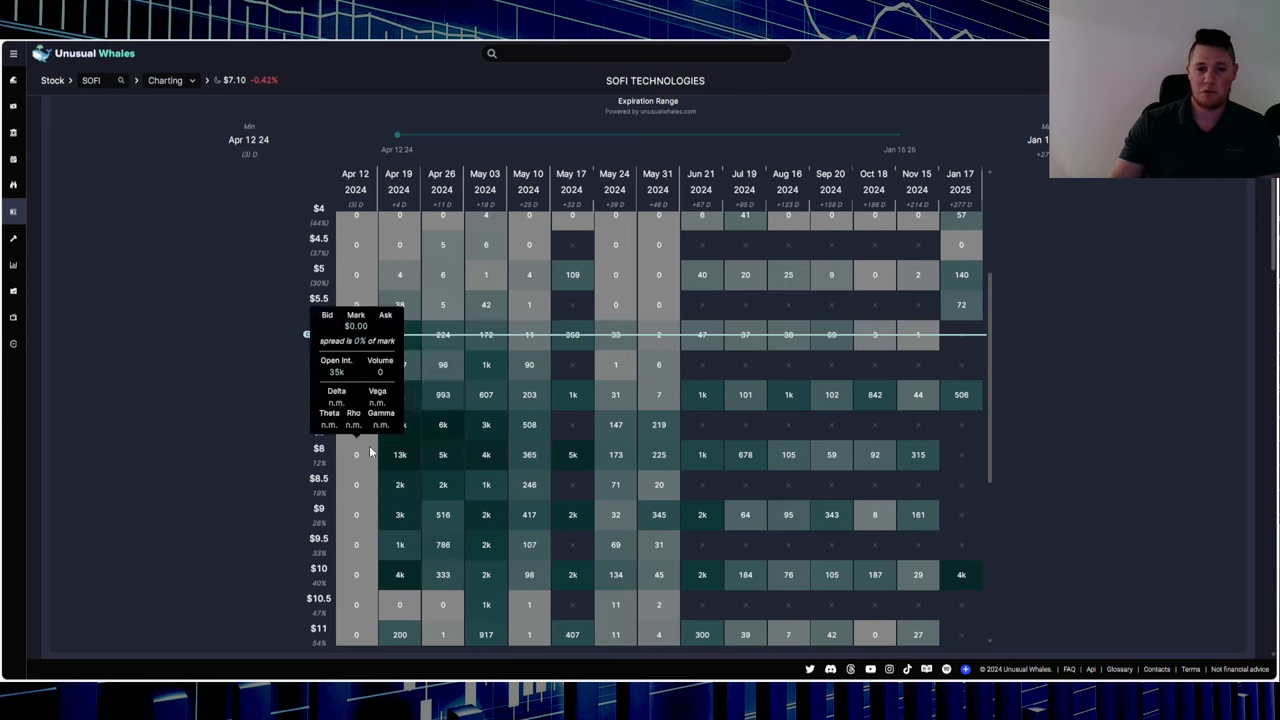
pyautogui.moveTo(399, 485)
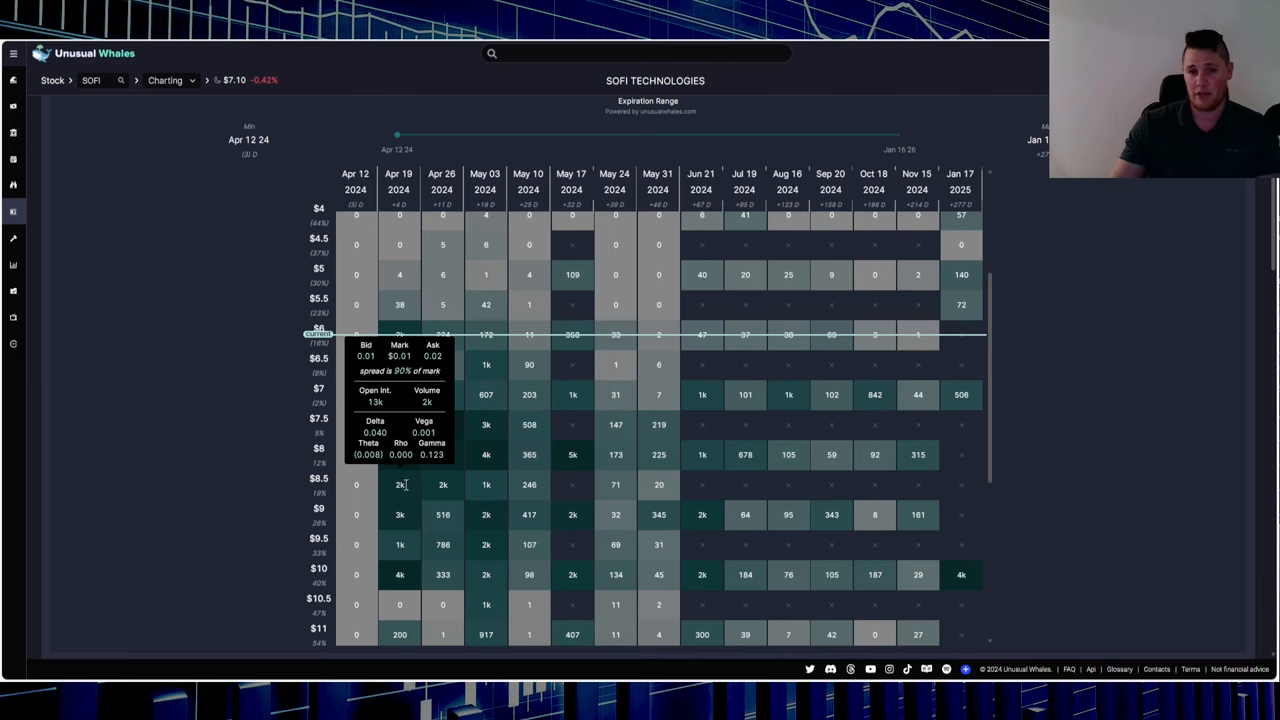
pyautogui.moveTo(555, 454)
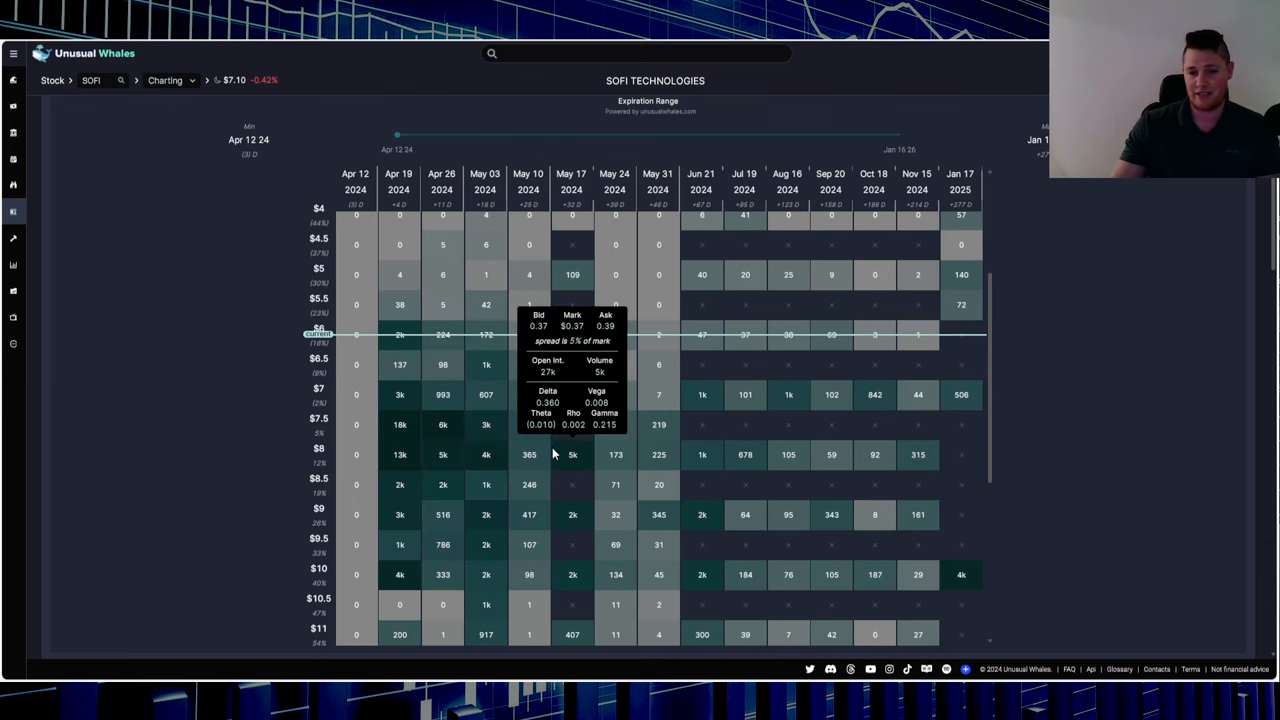
pyautogui.moveTo(558, 498)
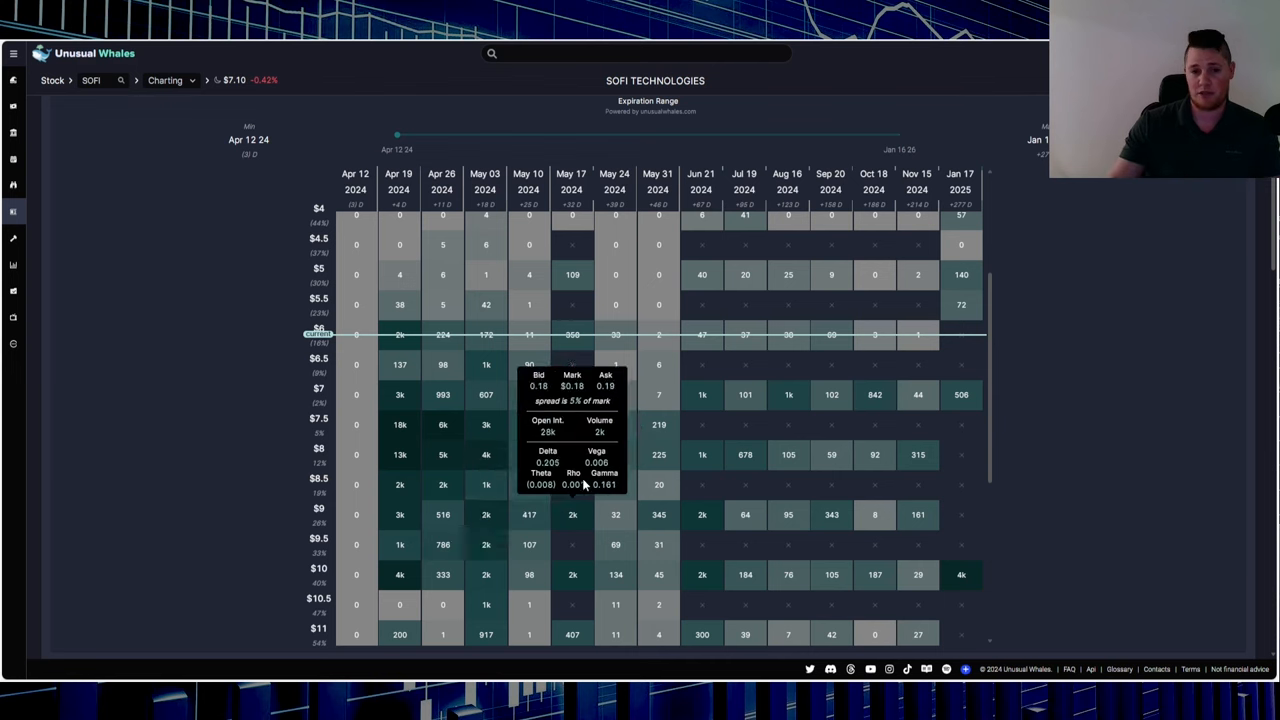
pyautogui.moveTo(400, 575)
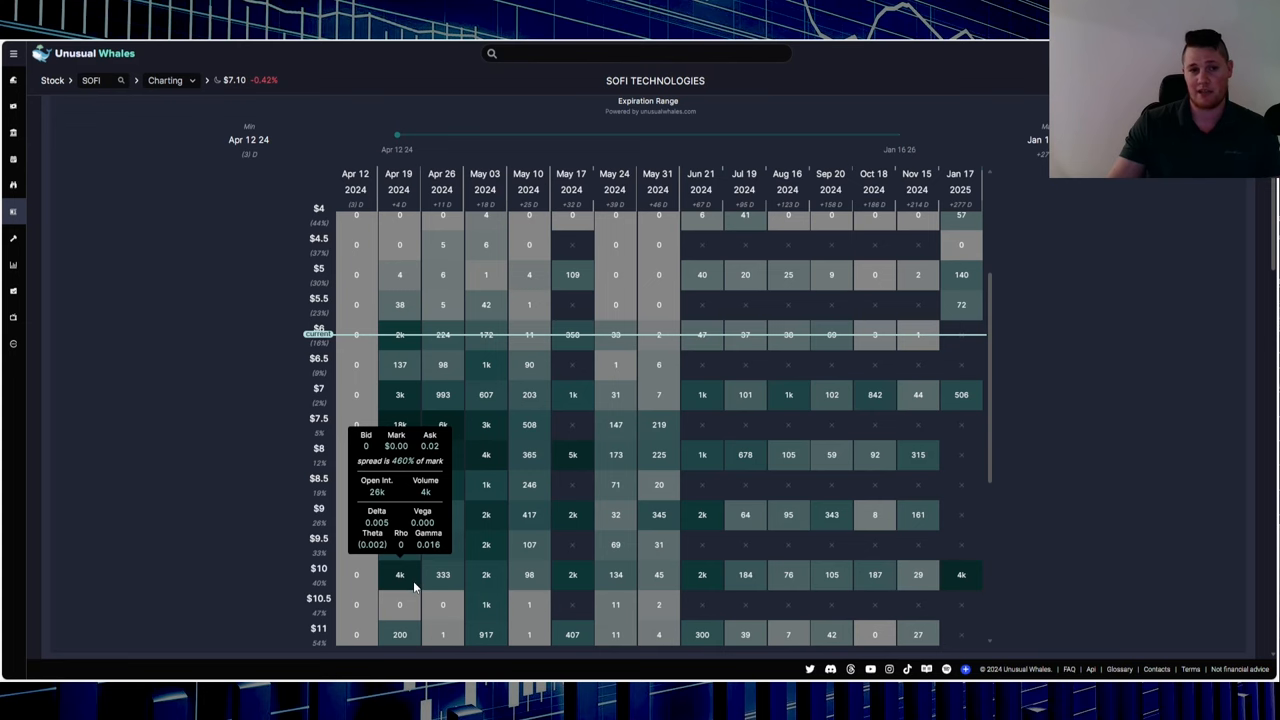
pyautogui.moveTo(415, 588)
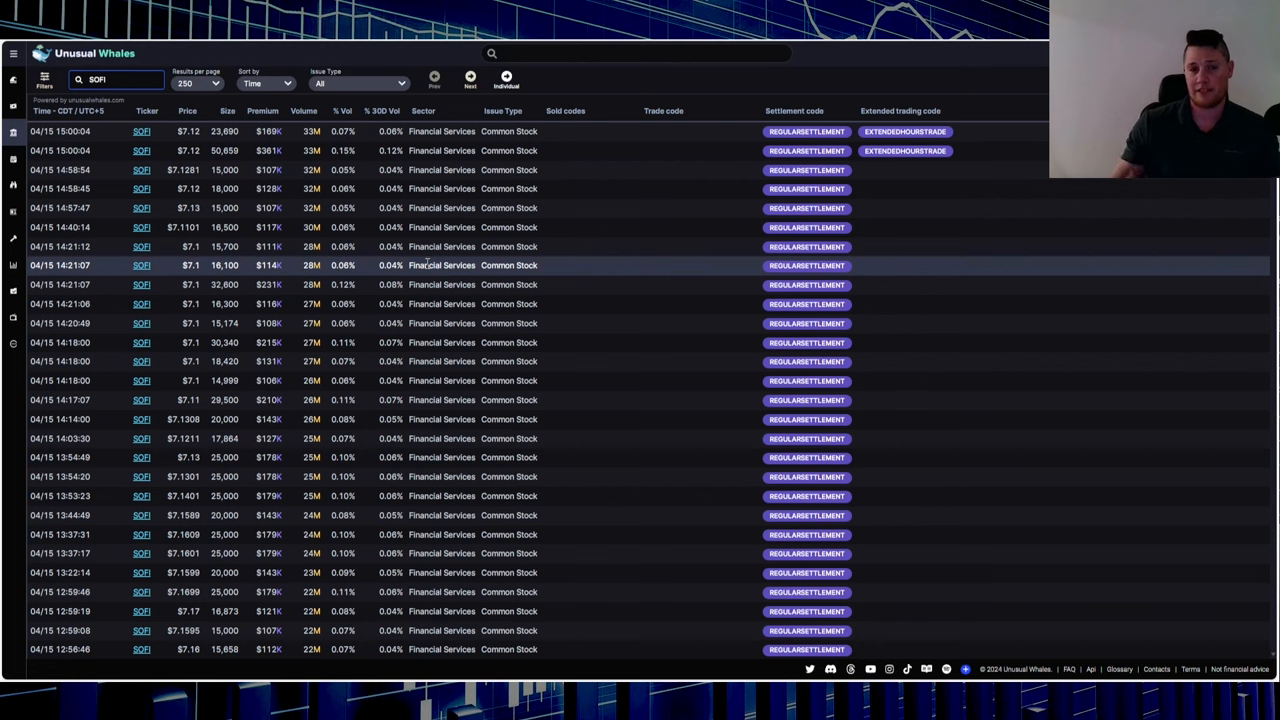
# Scroll through the filtered SOFI large share trades from April 15.
pyautogui.scroll(-3)
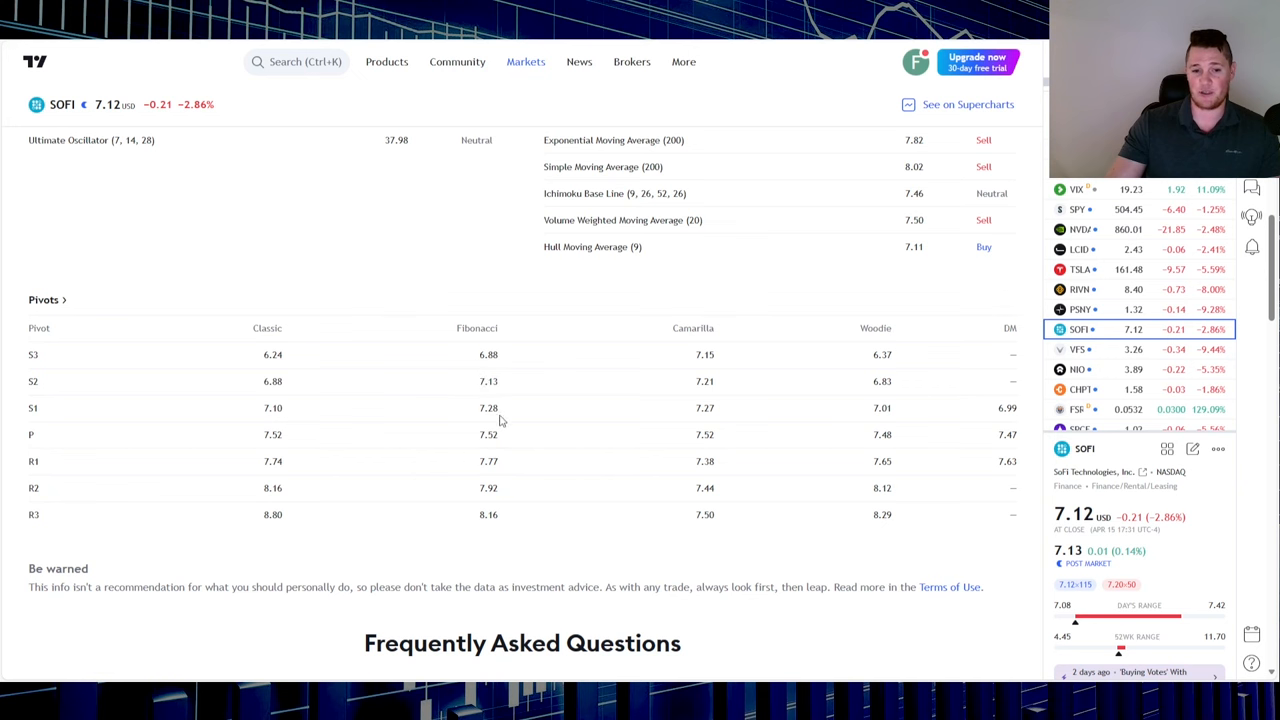
pyautogui.moveTo(504, 378)
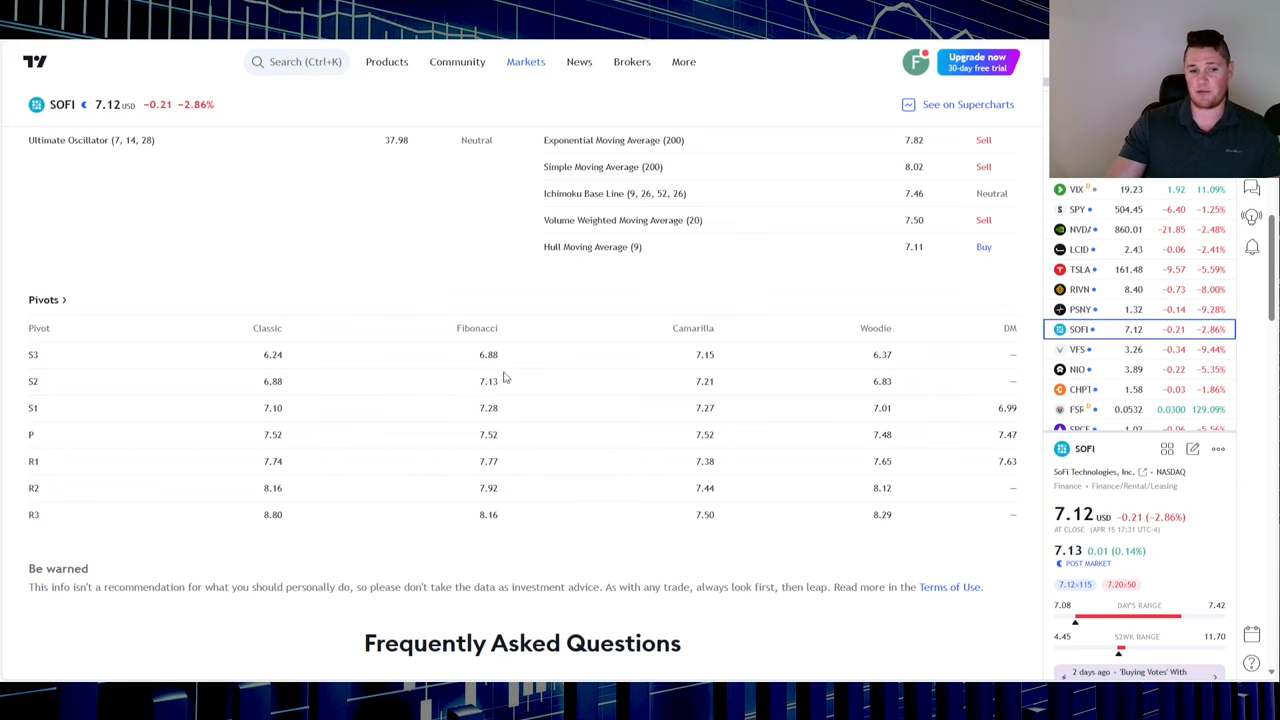
pyautogui.moveTo(464, 392)
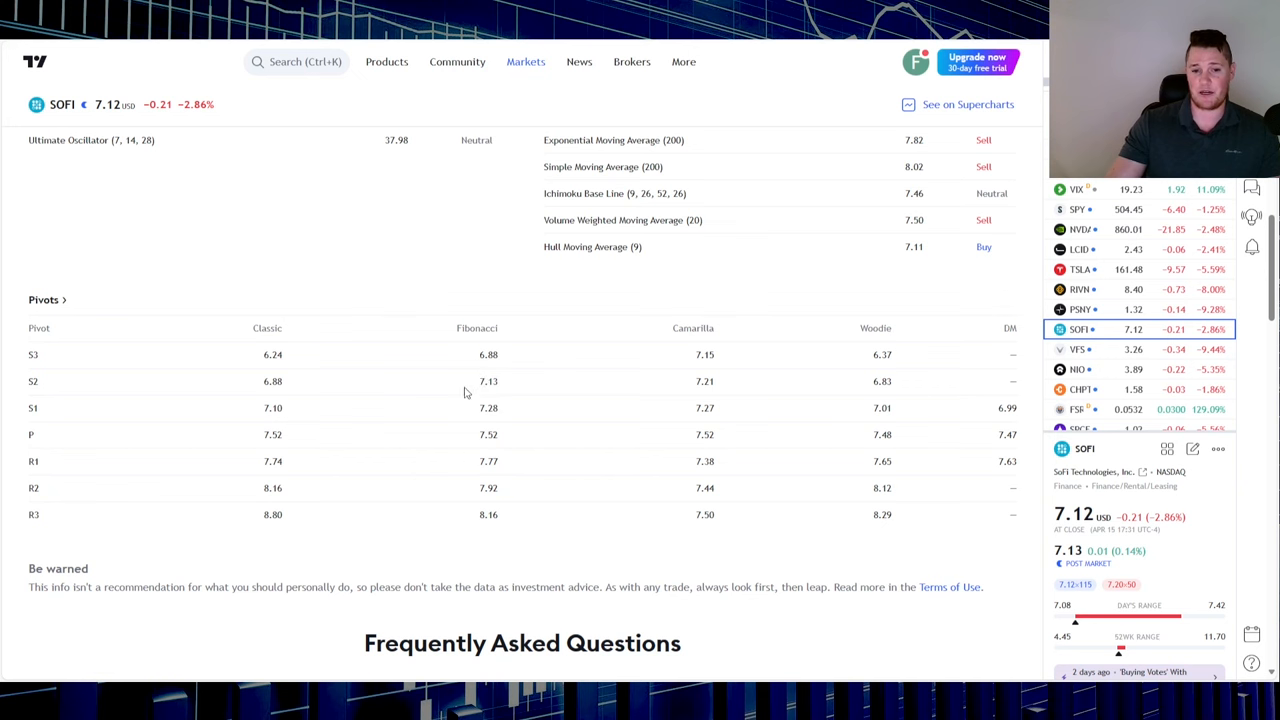
pyautogui.moveTo(490, 404)
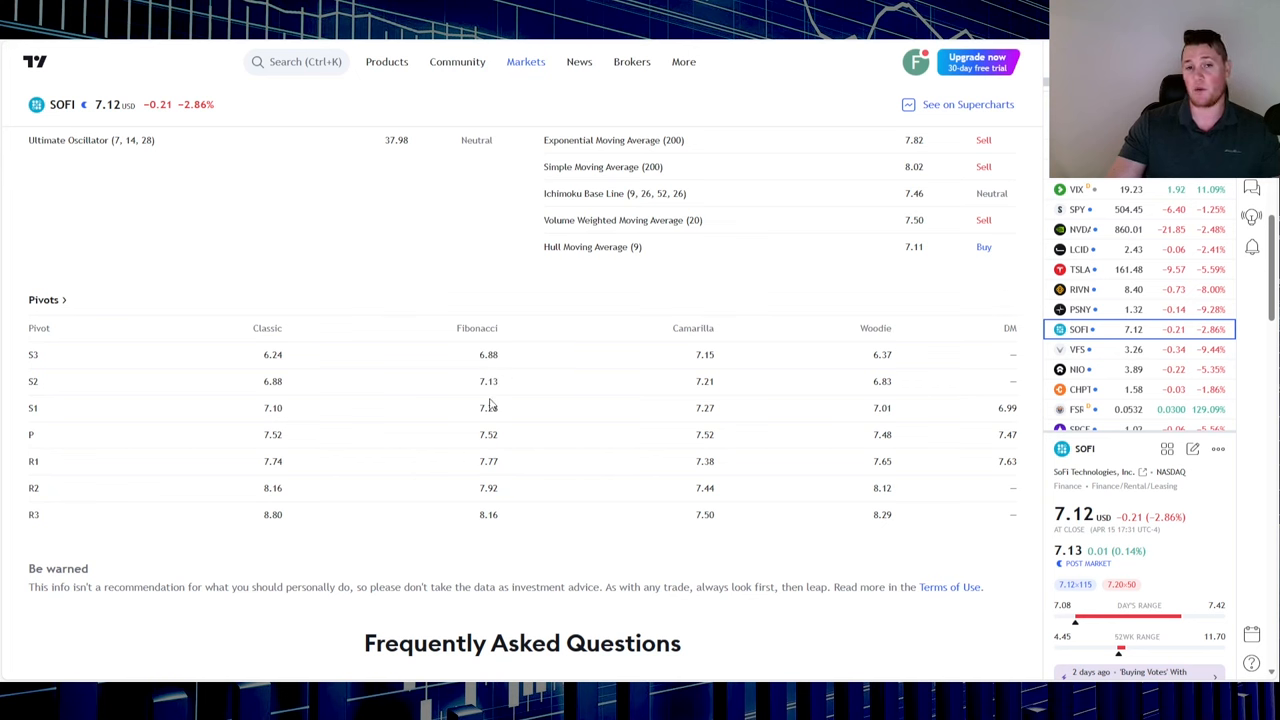
pyautogui.moveTo(505, 400)
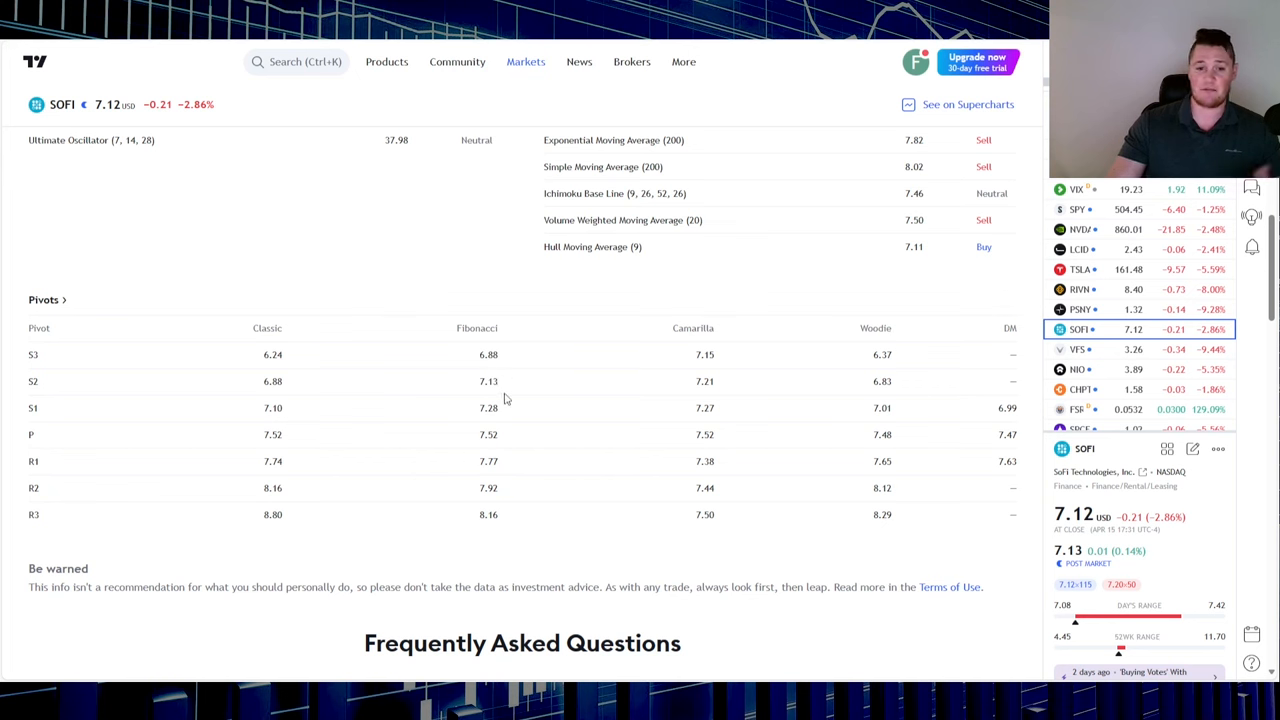
pyautogui.moveTo(485, 378)
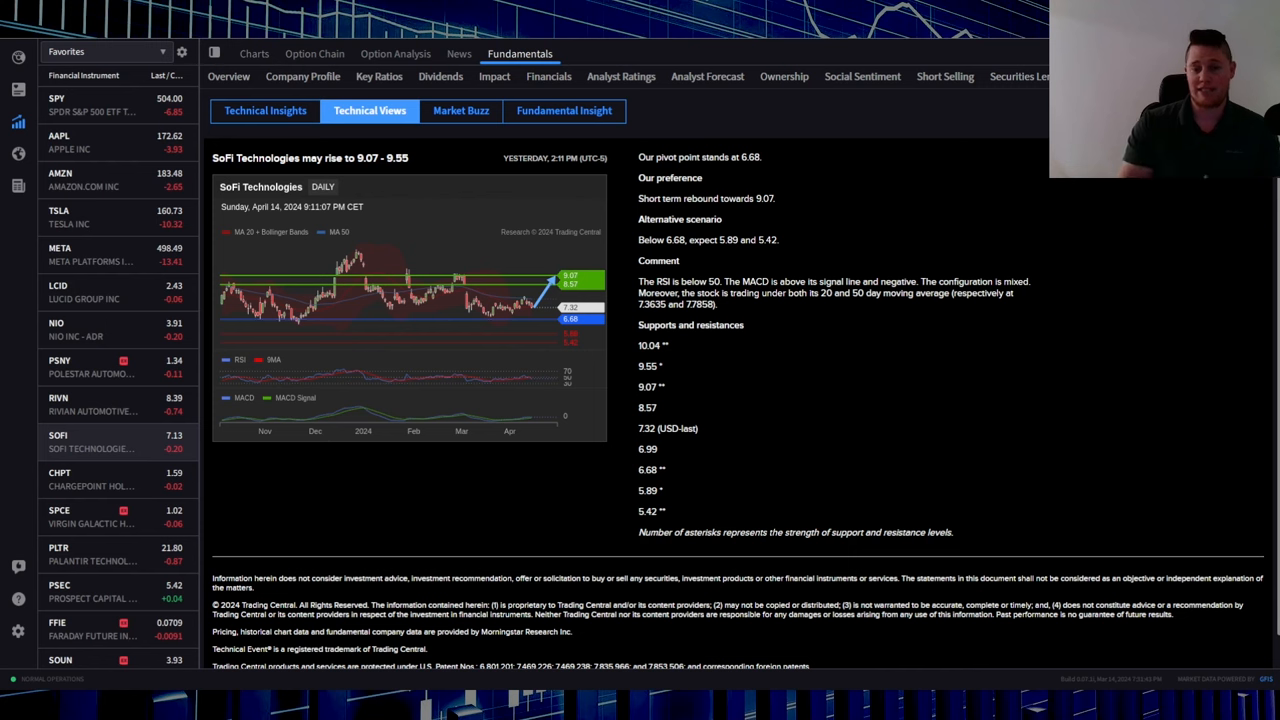
pyautogui.moveTo(946, 643)
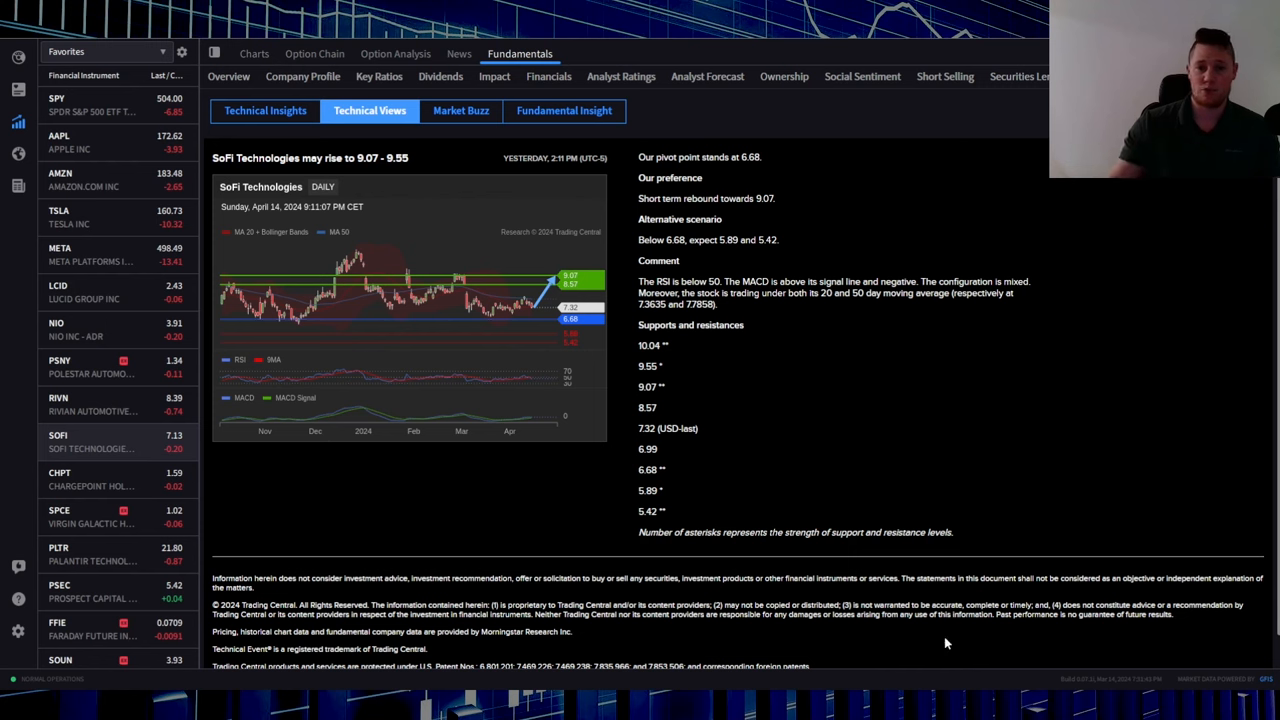
pyautogui.moveTo(803, 249)
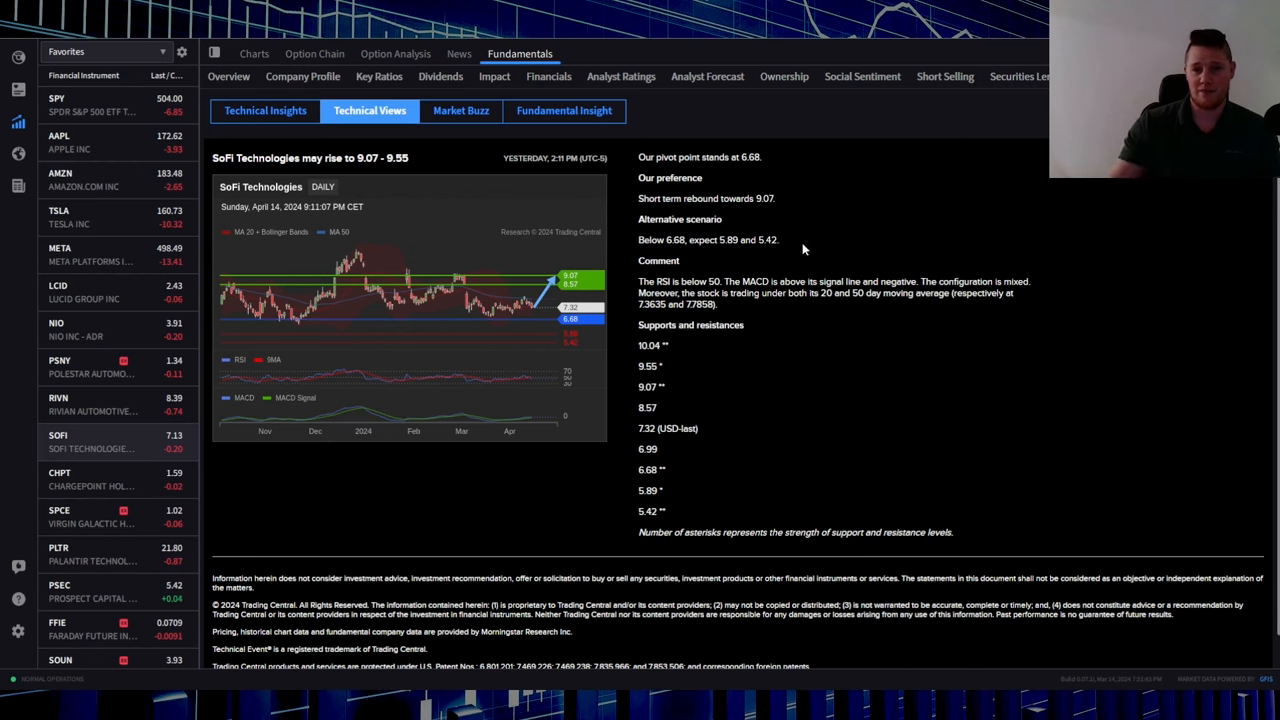
pyautogui.moveTo(843, 257)
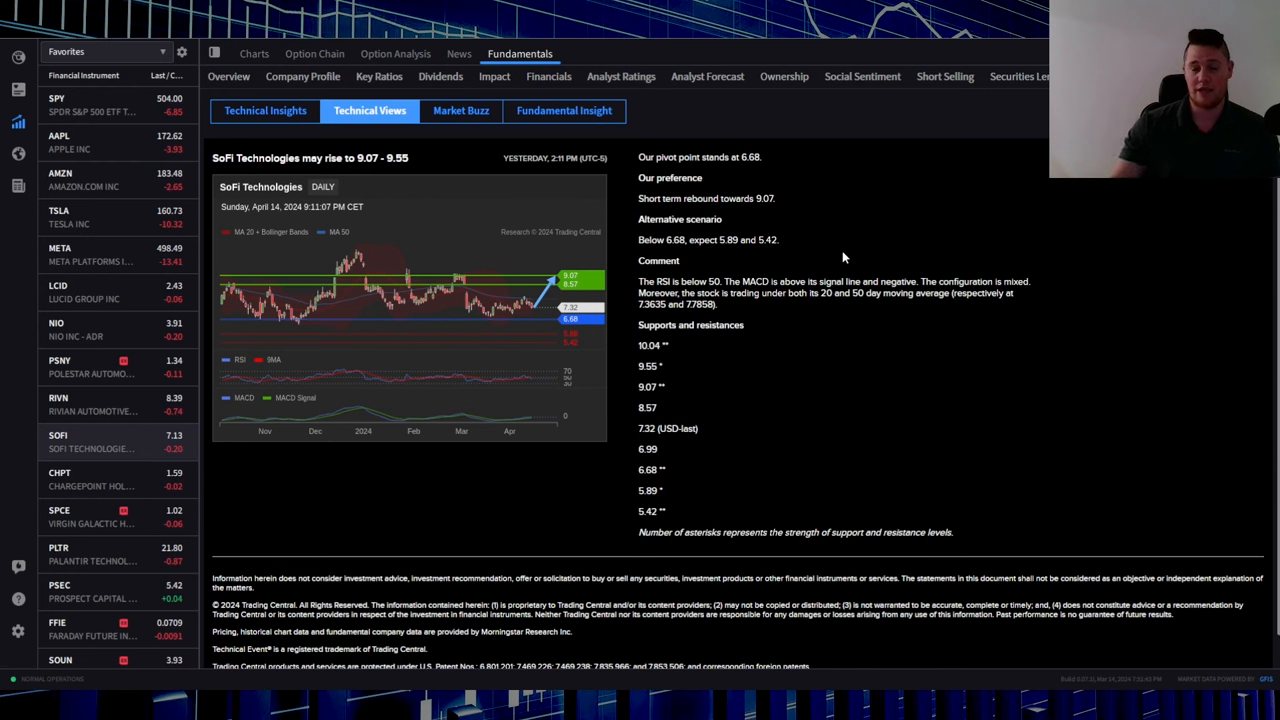
pyautogui.moveTo(707, 76)
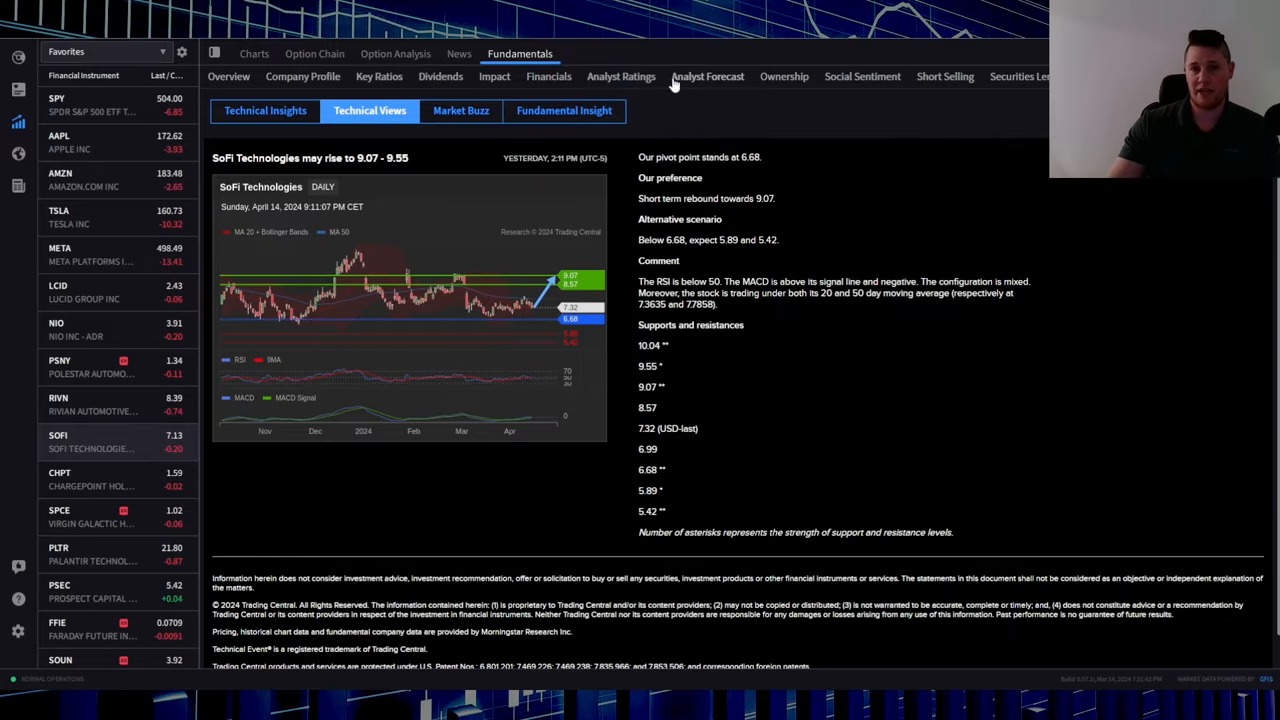
# View SOFI's Hold consensus and $9.06 target, then the top analyst's profile.
pyautogui.click(621, 76)
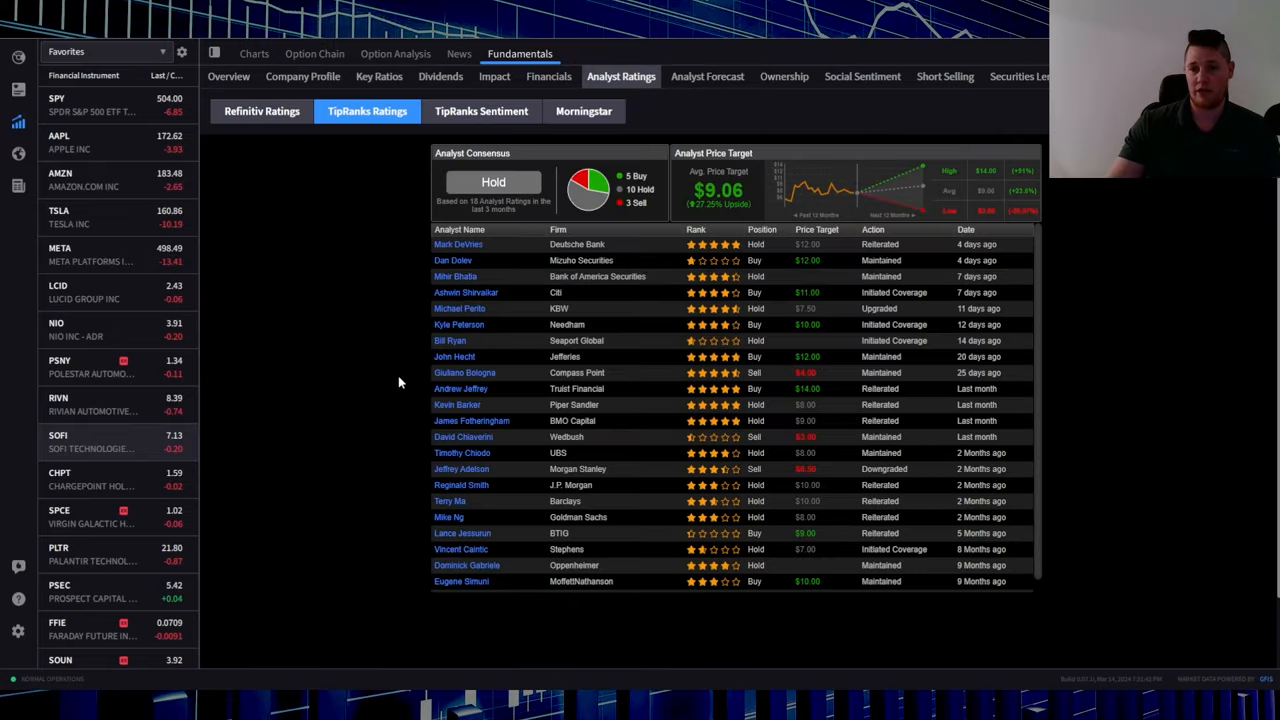
pyautogui.moveTo(1025, 224)
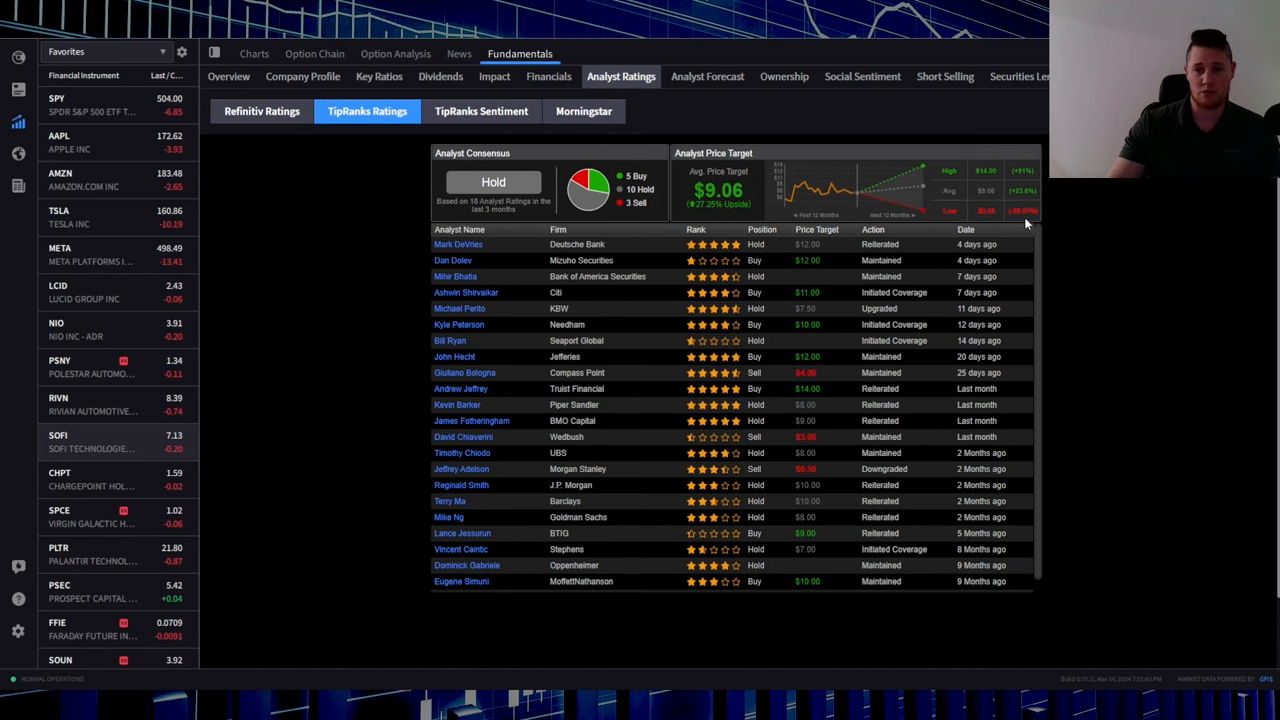
pyautogui.moveTo(615, 260)
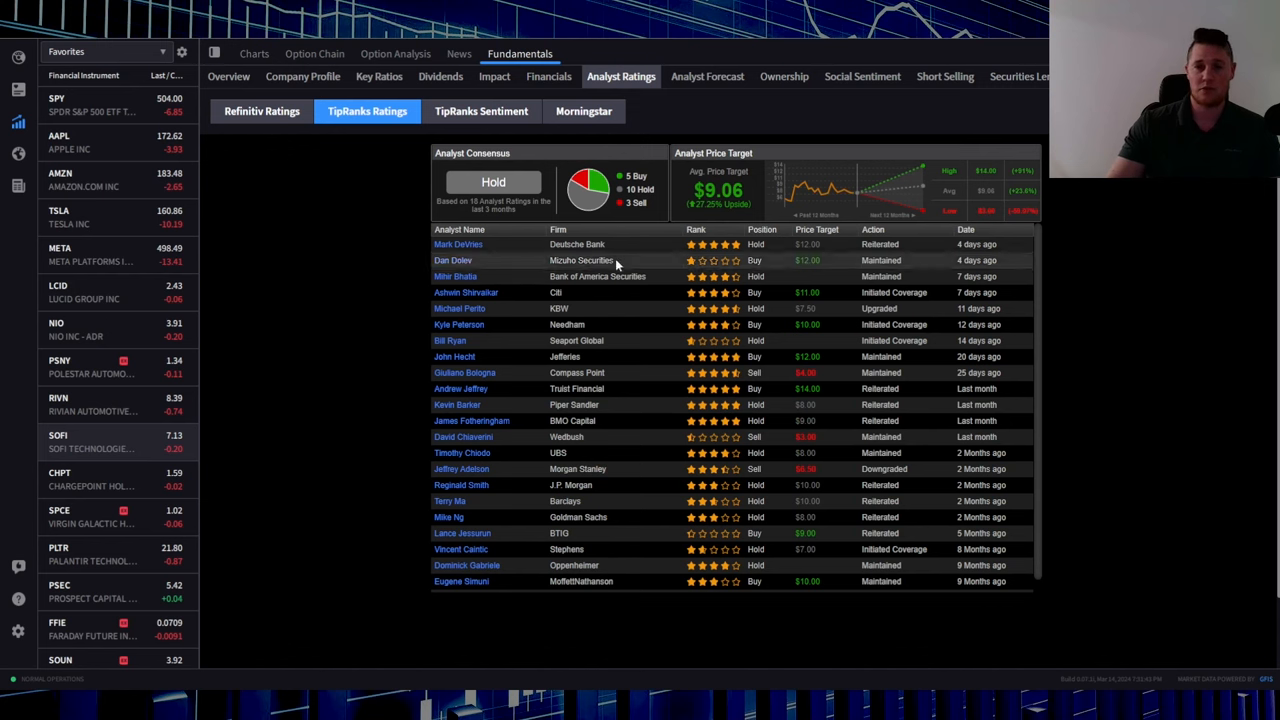
pyautogui.click(458, 244)
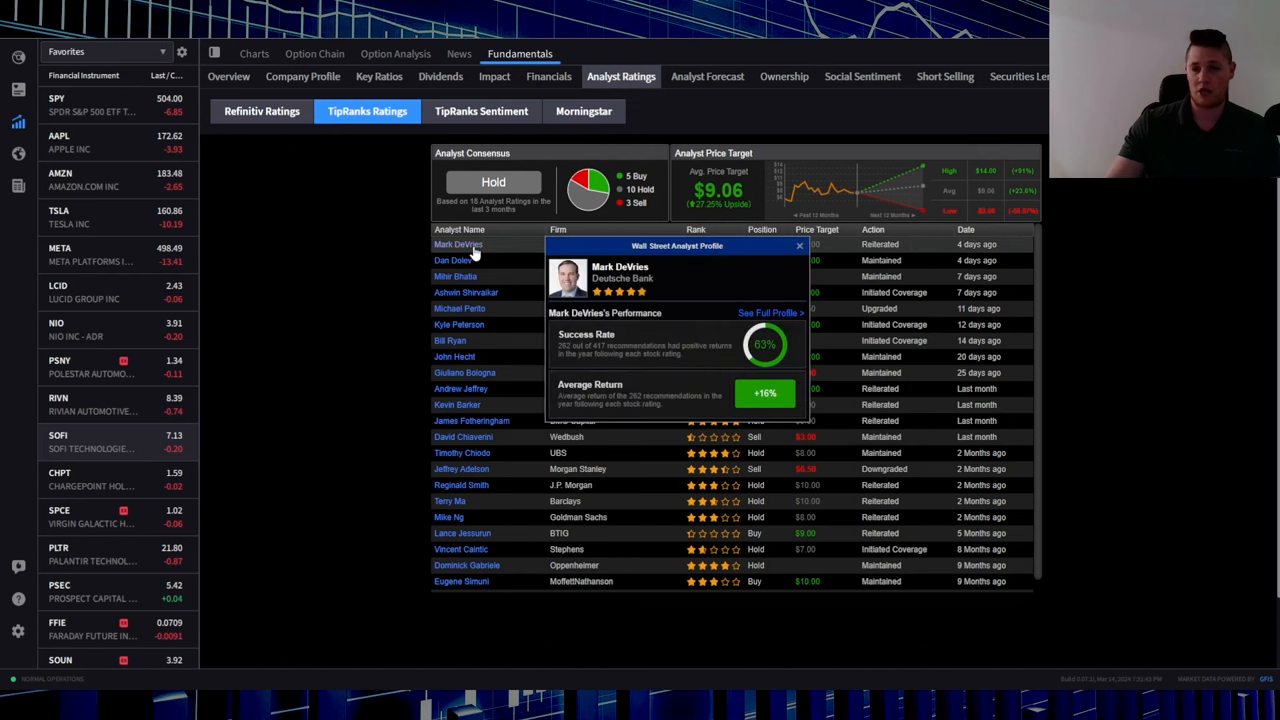
pyautogui.click(452, 260)
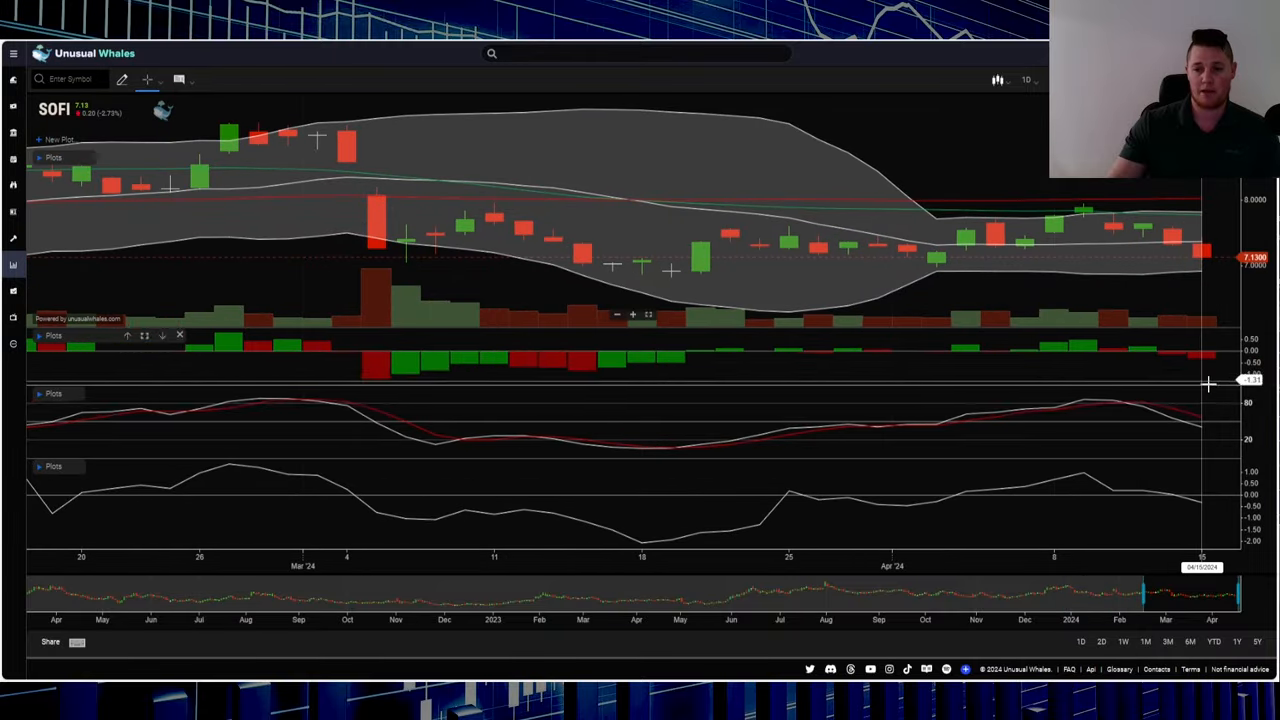
pyautogui.moveTo(1205, 413)
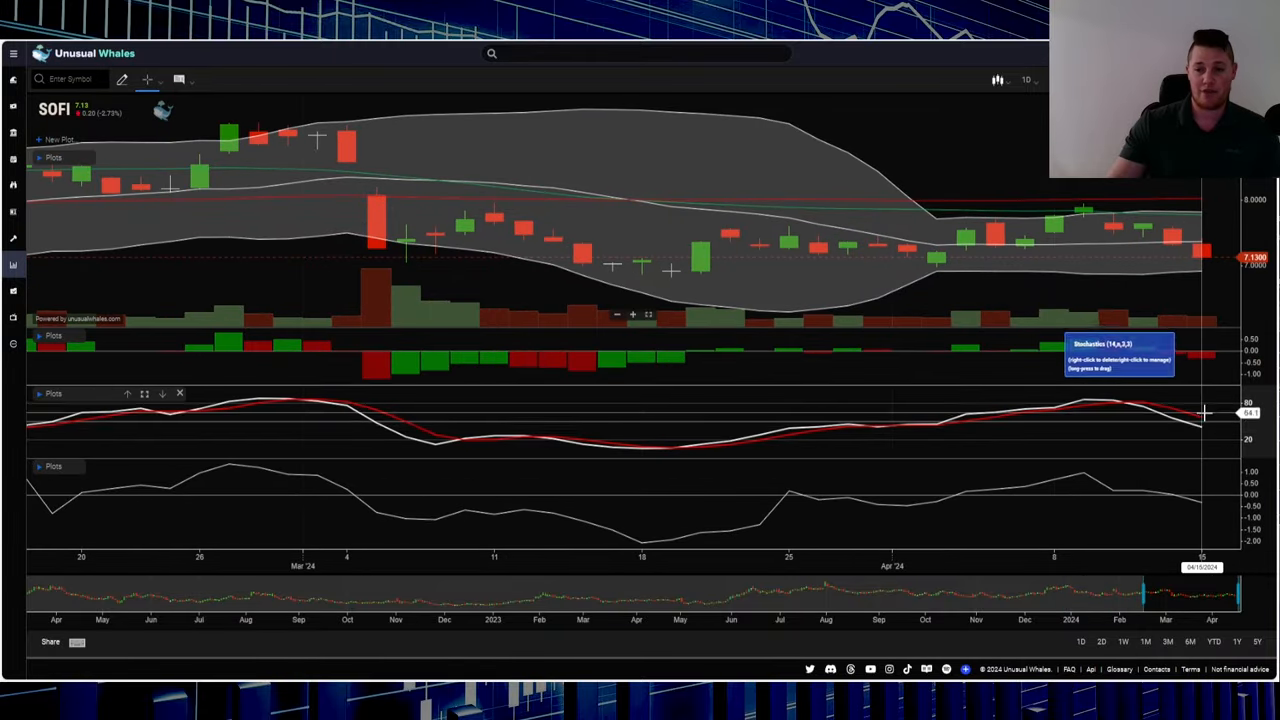
pyautogui.moveTo(1205, 403)
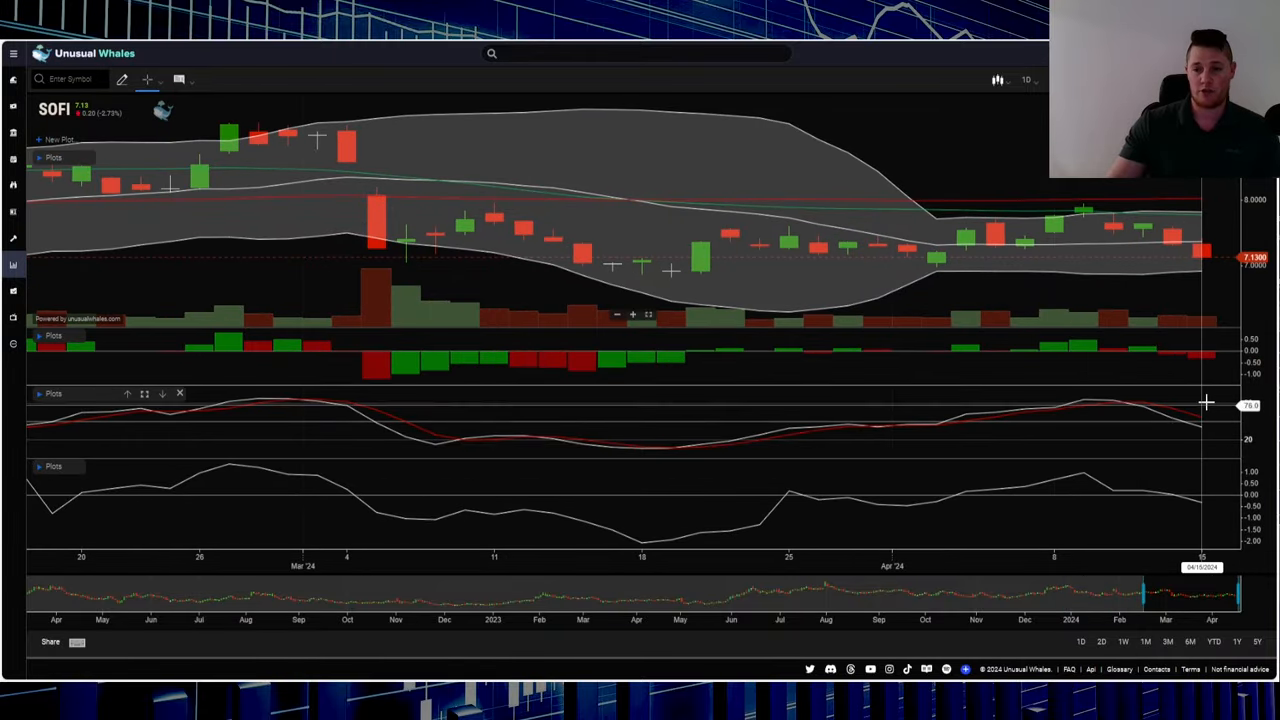
pyautogui.moveTo(1203, 437)
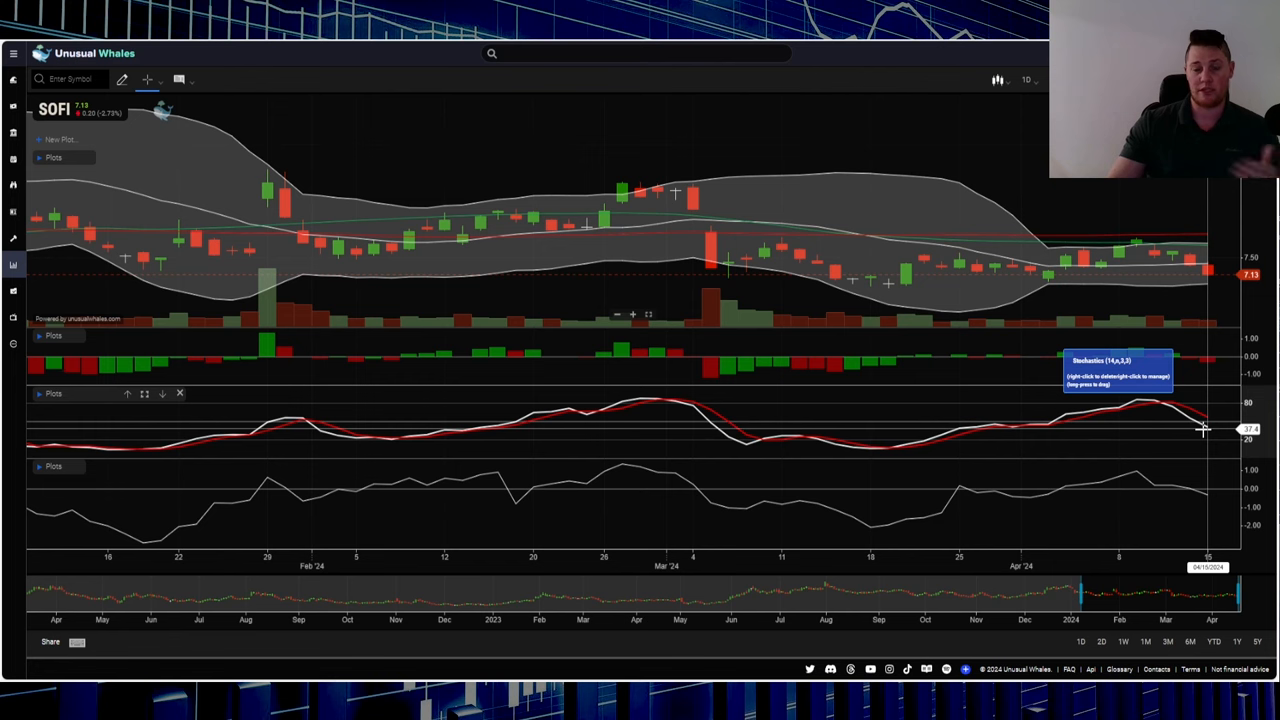
pyautogui.moveTo(1145, 390)
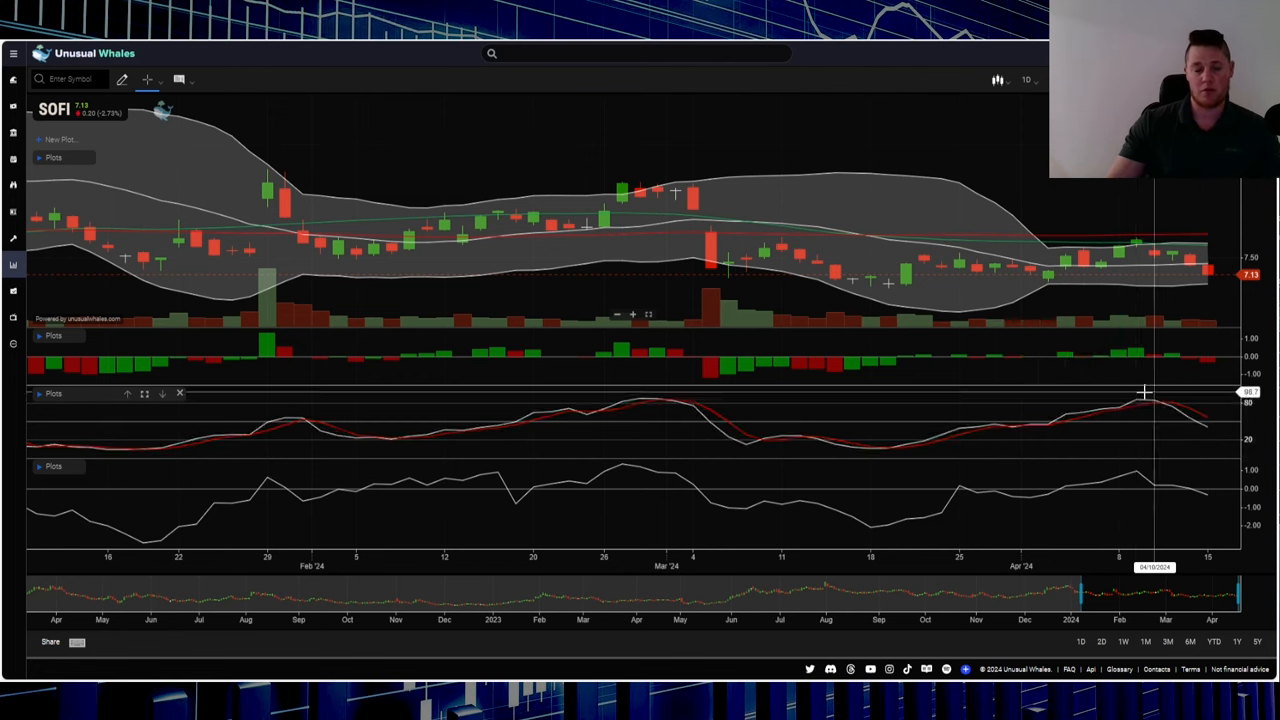
pyautogui.moveTo(1131, 430)
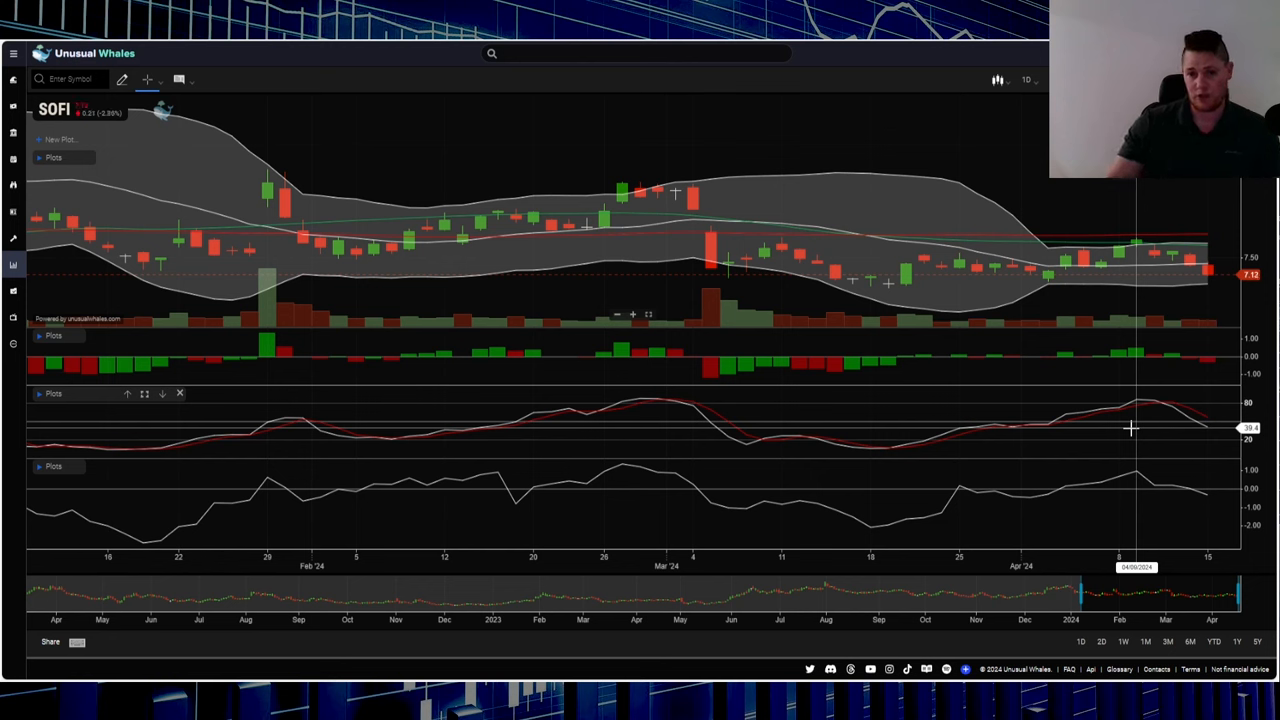
pyautogui.moveTo(1228, 505)
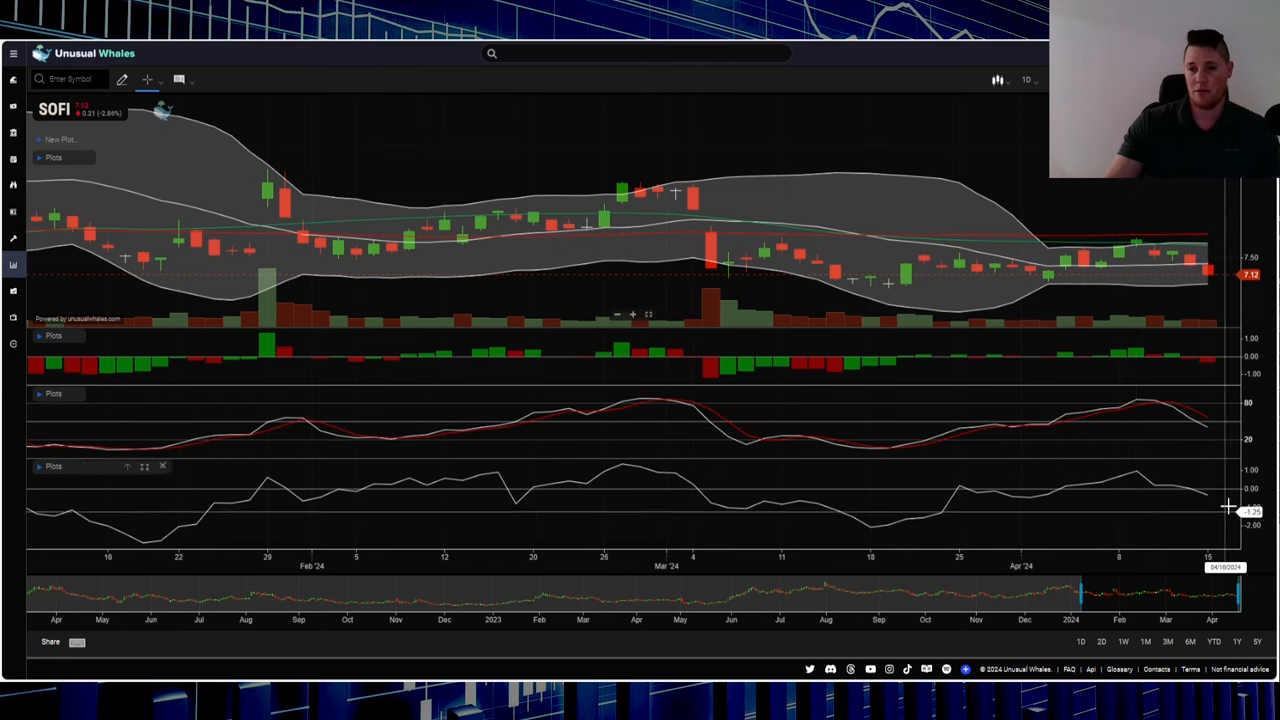
pyautogui.moveTo(1161, 507)
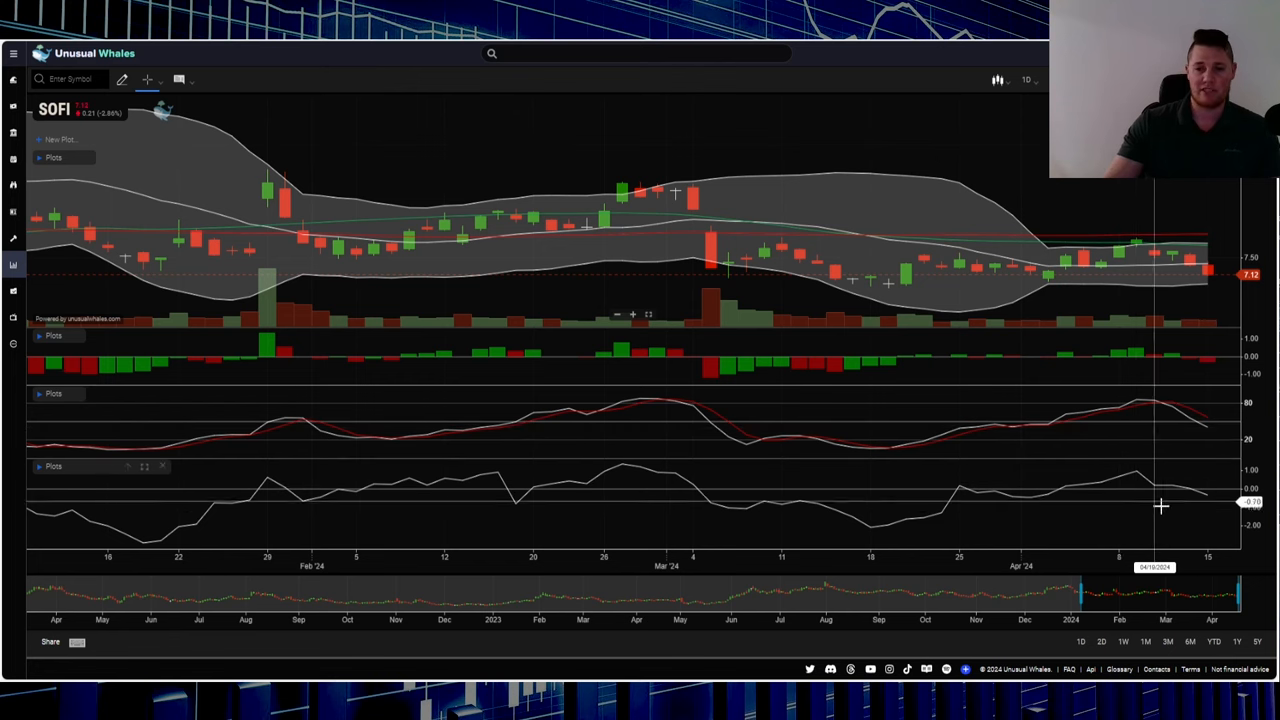
pyautogui.moveTo(1188, 507)
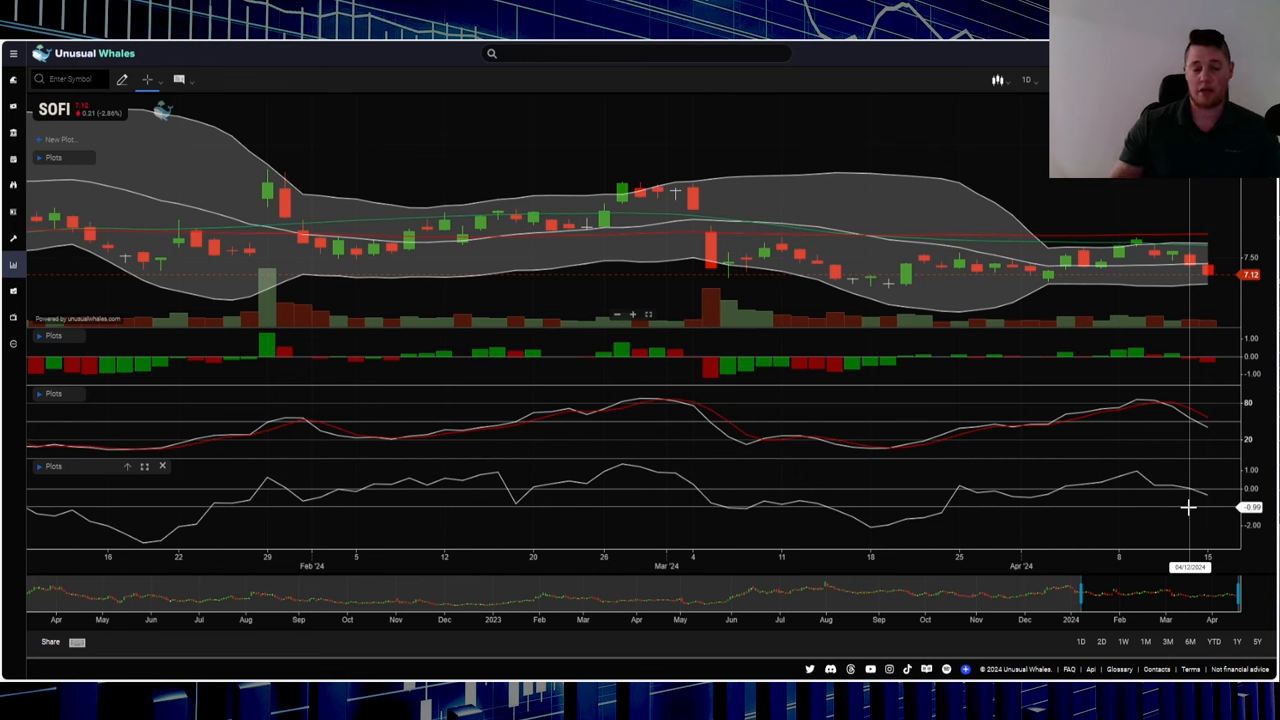
pyautogui.moveTo(492, 50)
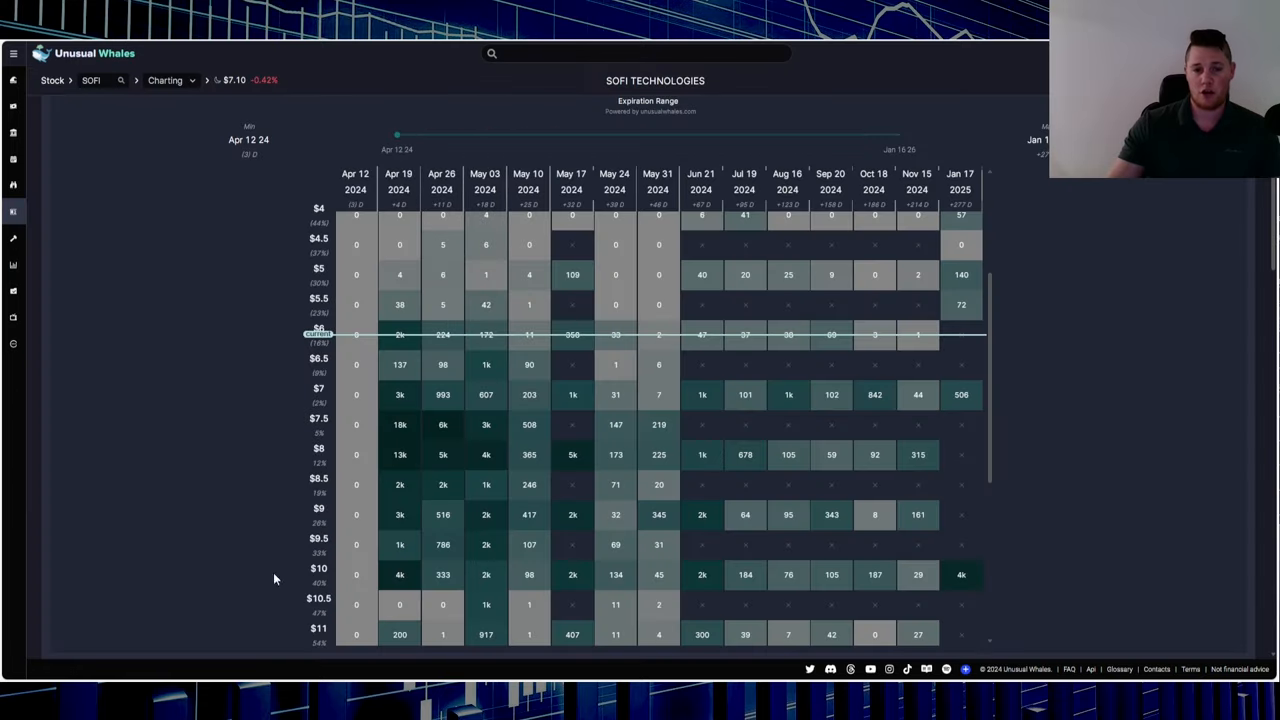
pyautogui.moveTo(135, 438)
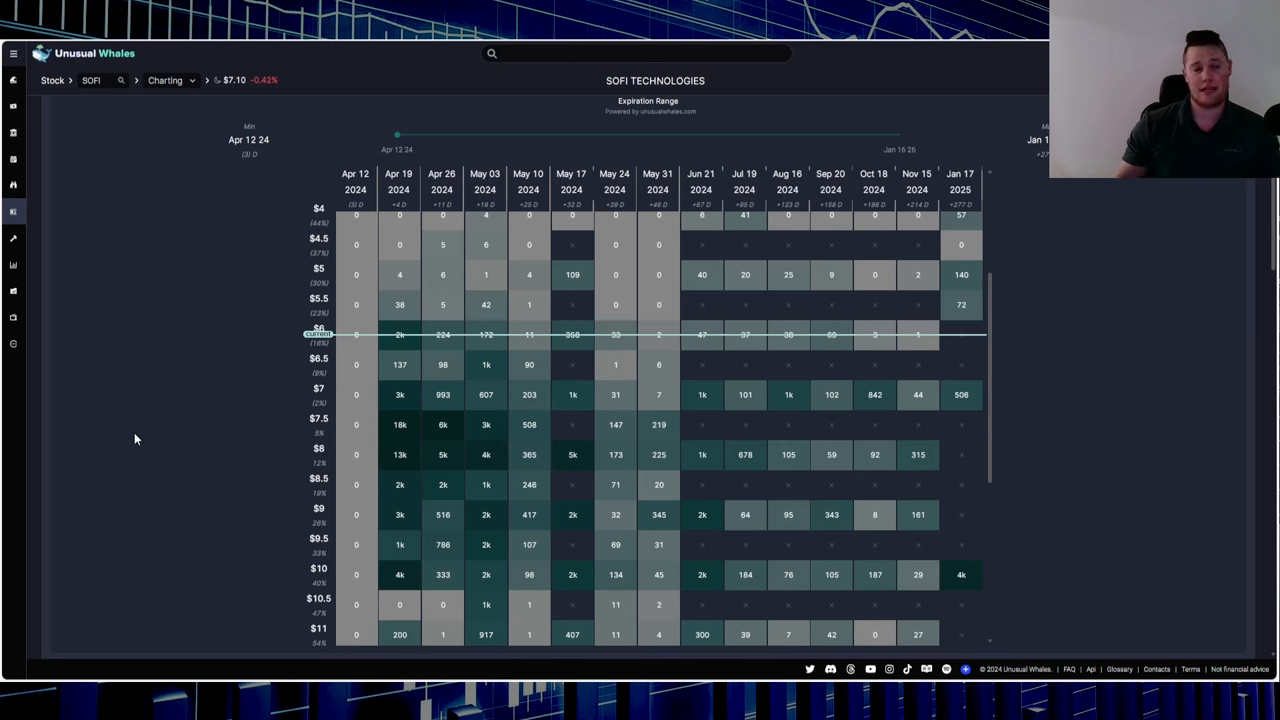
pyautogui.moveTo(226, 502)
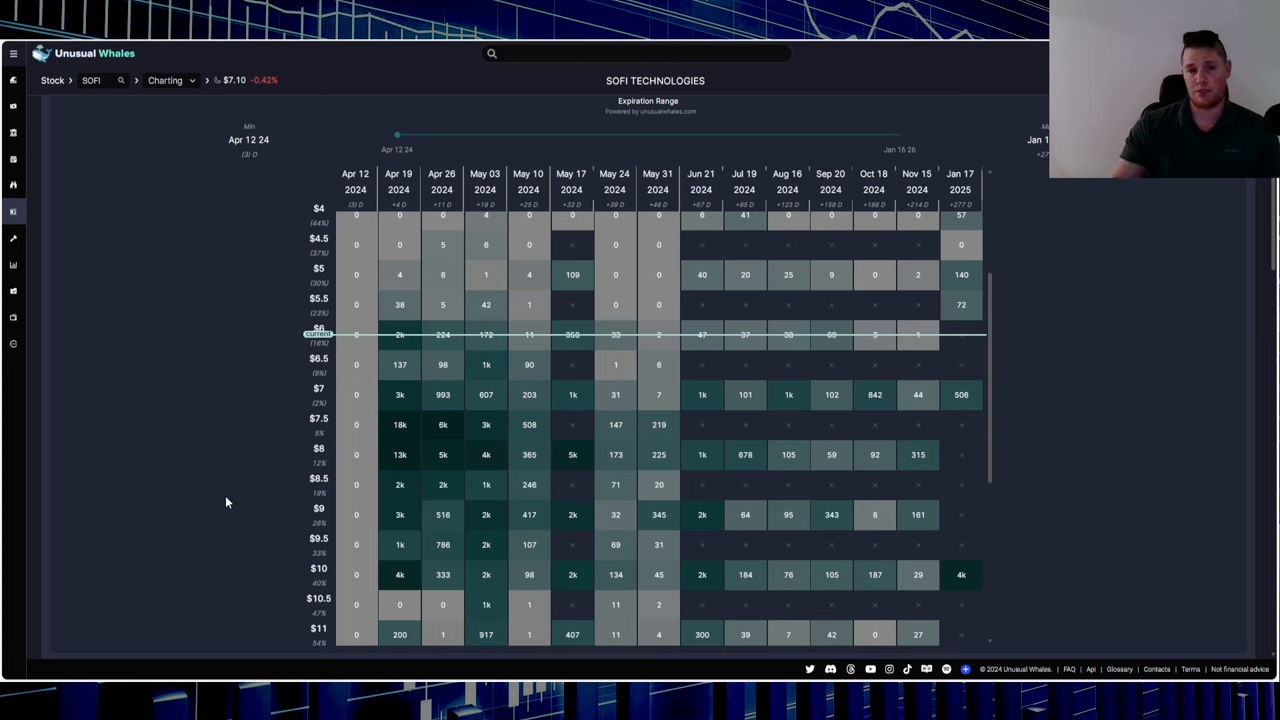